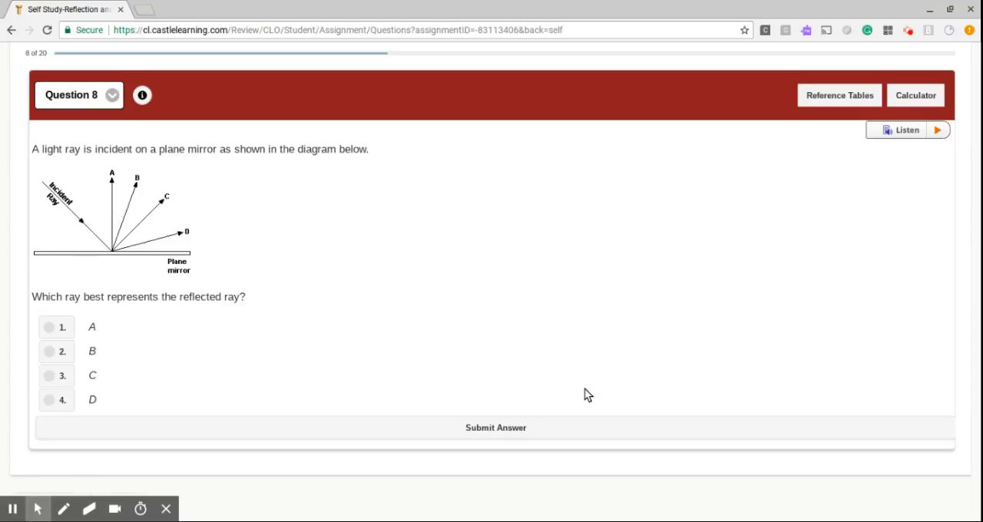
{"action": "mouse_move", "coordinate": [80, 225]}
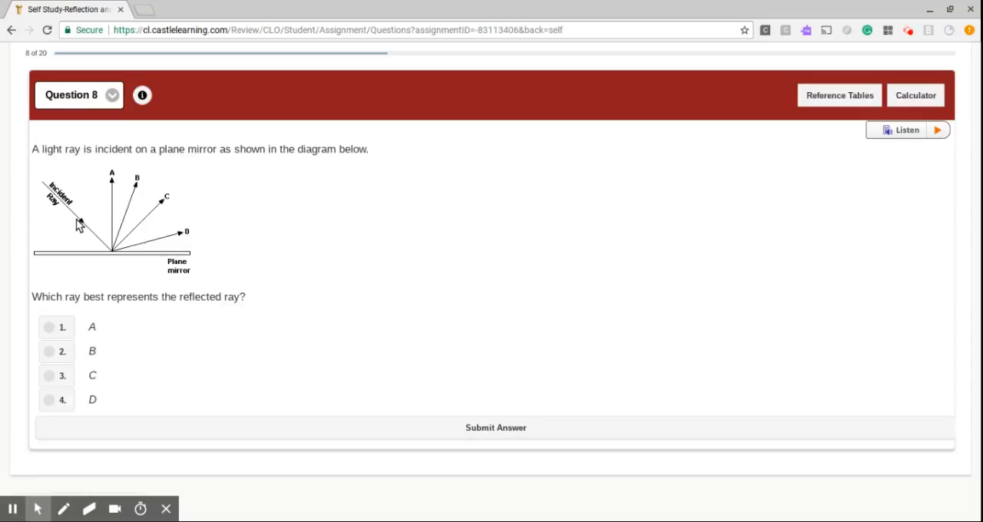
{"action": "mouse_move", "coordinate": [118, 148]}
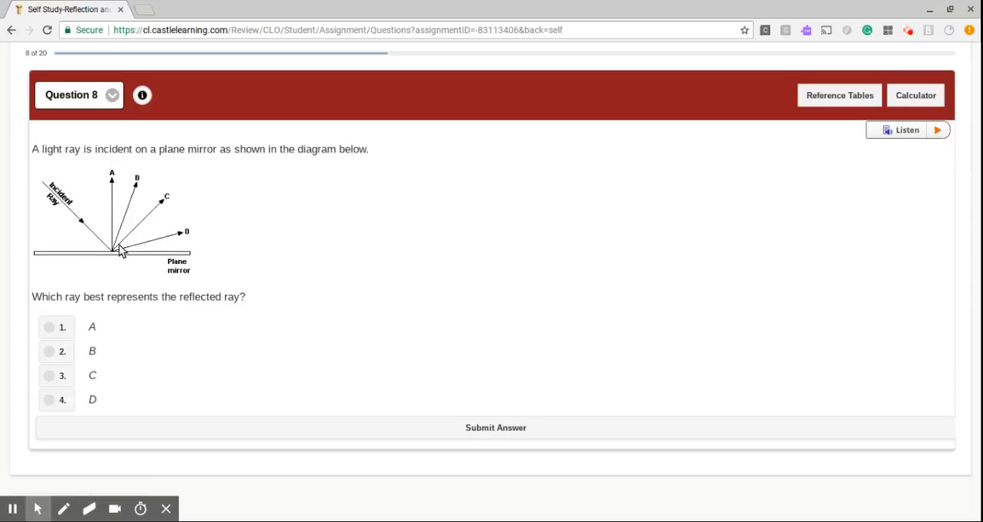
{"action": "mouse_move", "coordinate": [103, 238]}
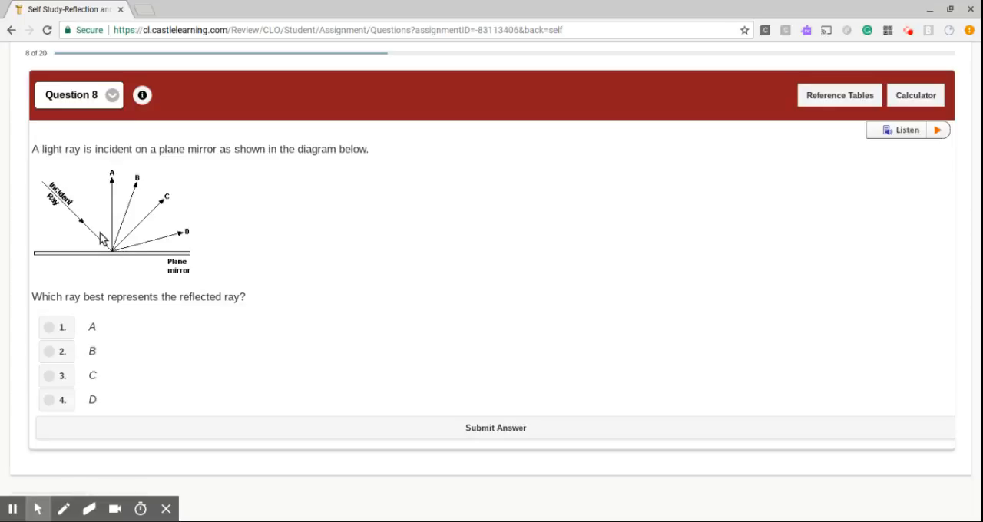
{"action": "mouse_move", "coordinate": [132, 257]}
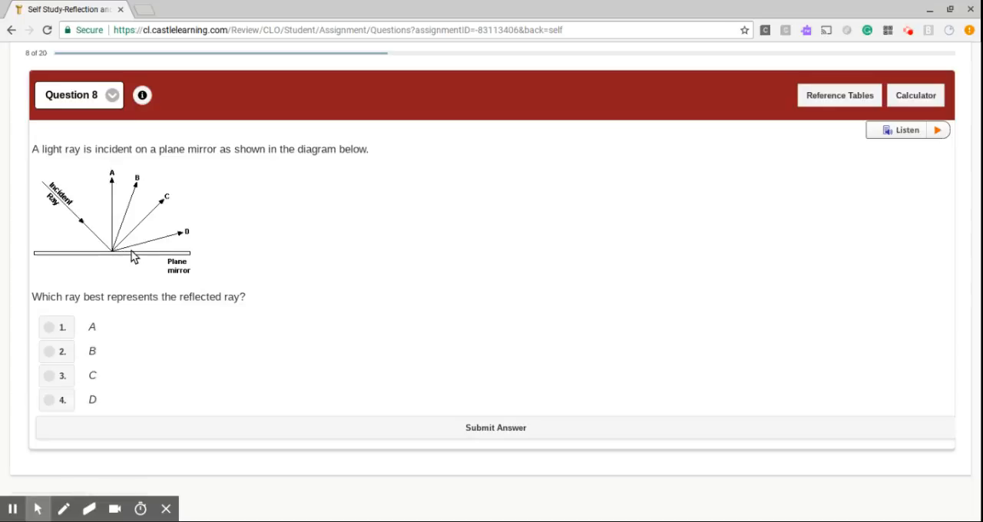
{"action": "mouse_move", "coordinate": [115, 246]}
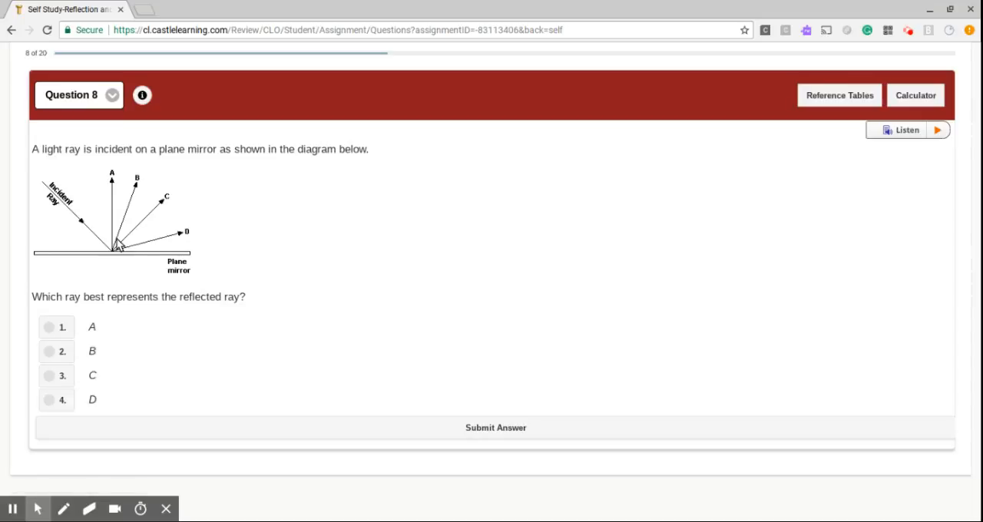
{"action": "mouse_move", "coordinate": [103, 242]}
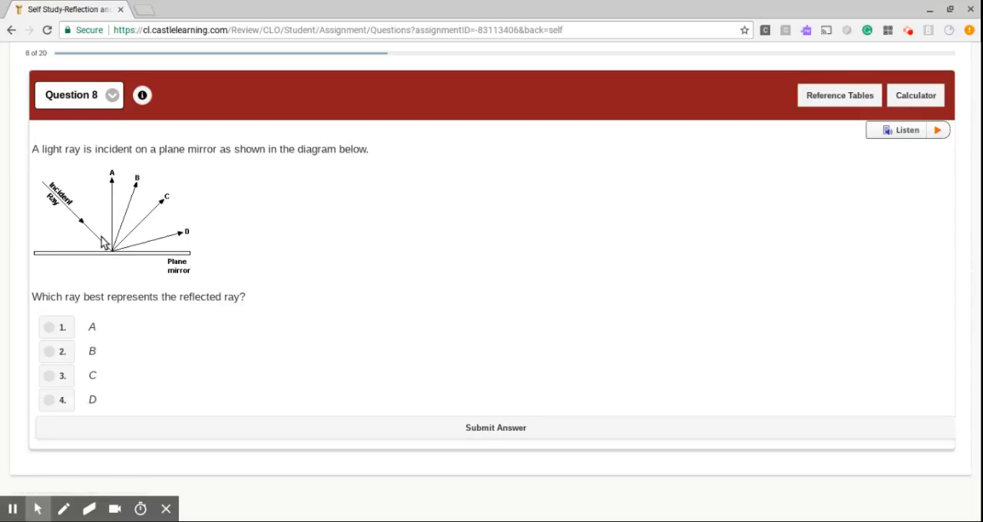
{"action": "mouse_move", "coordinate": [139, 260]}
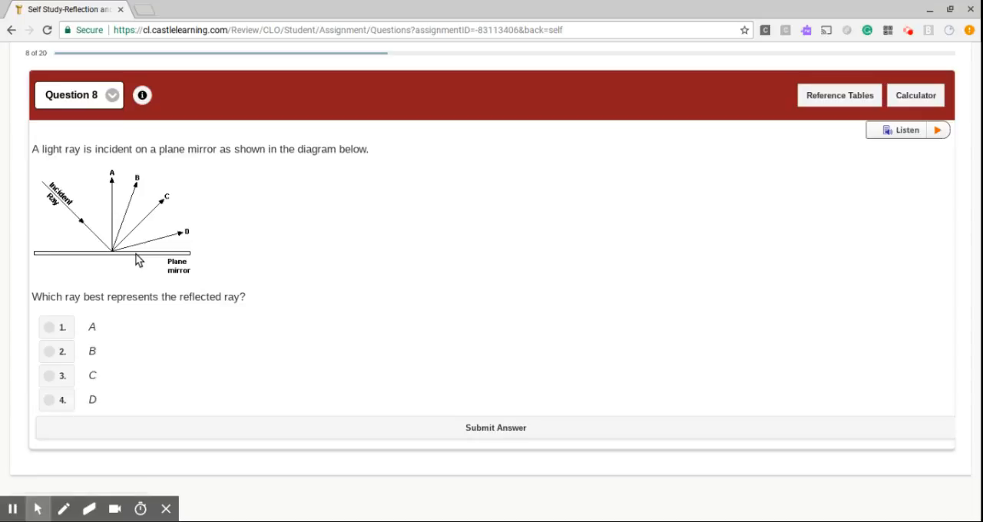
{"action": "mouse_move", "coordinate": [127, 270]}
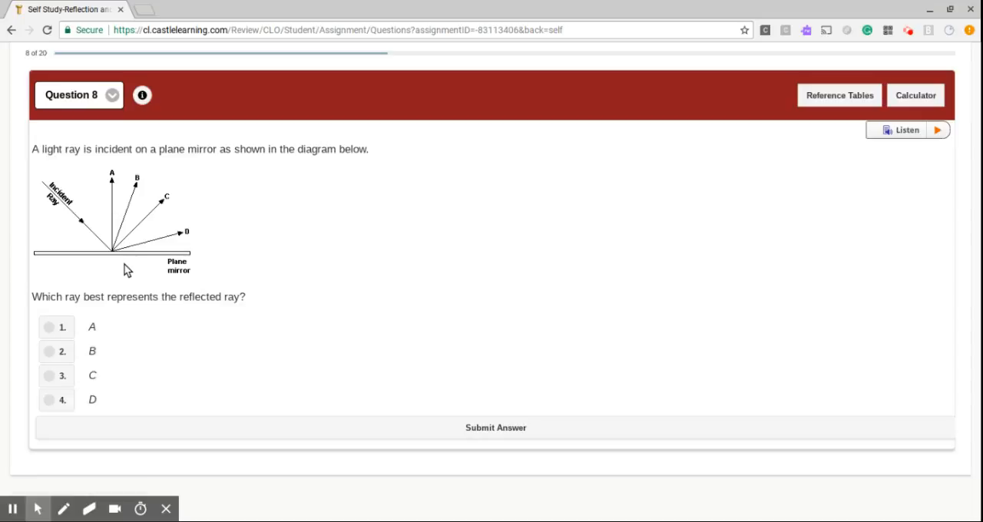
{"action": "mouse_move", "coordinate": [130, 265]}
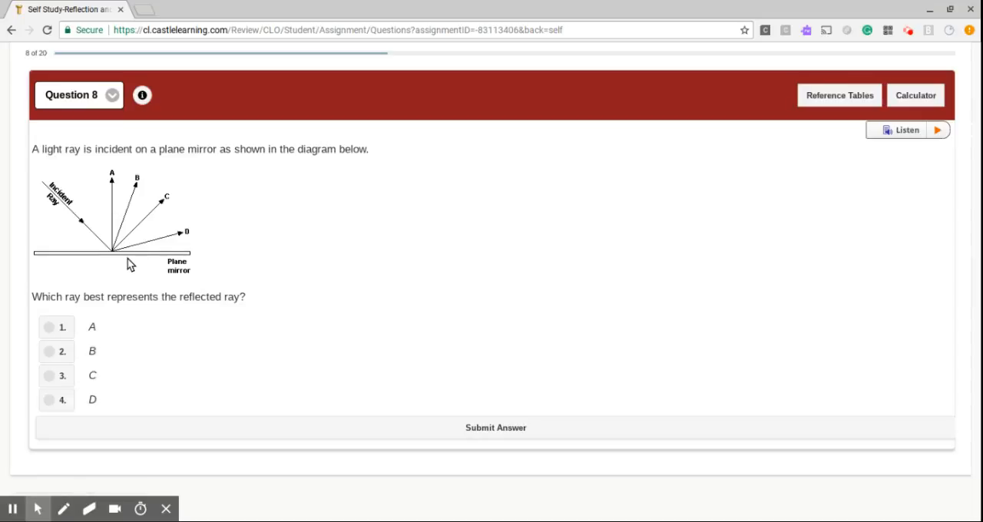
{"action": "mouse_move", "coordinate": [131, 257]}
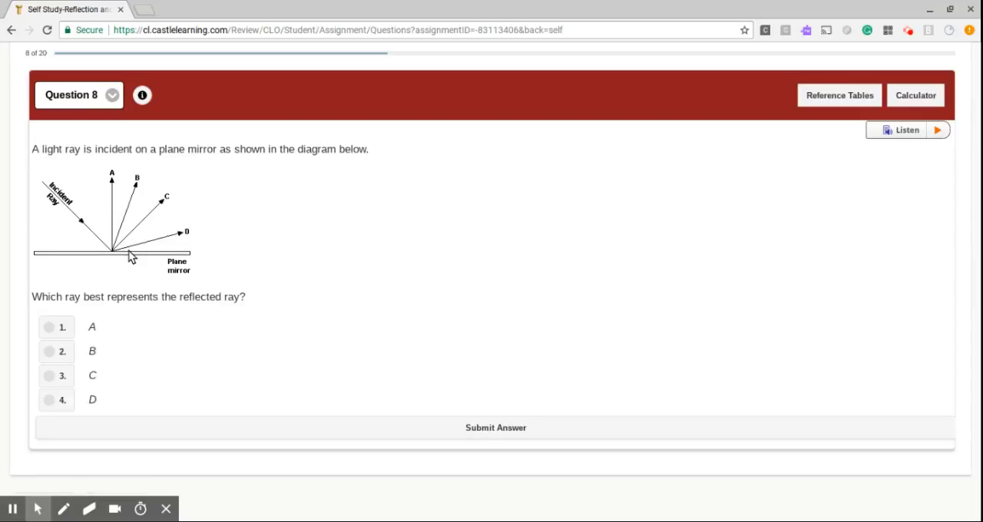
{"action": "mouse_move", "coordinate": [134, 252]}
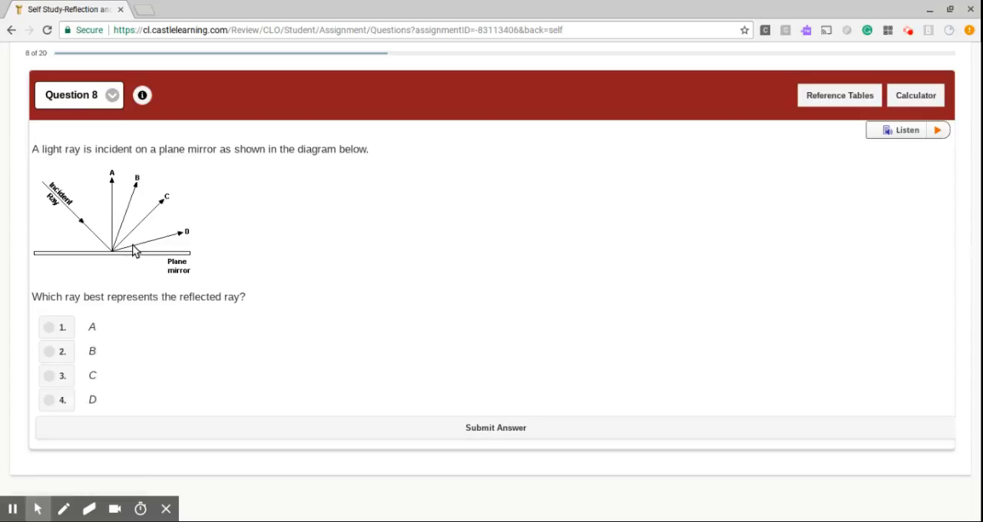
{"action": "mouse_move", "coordinate": [129, 235]}
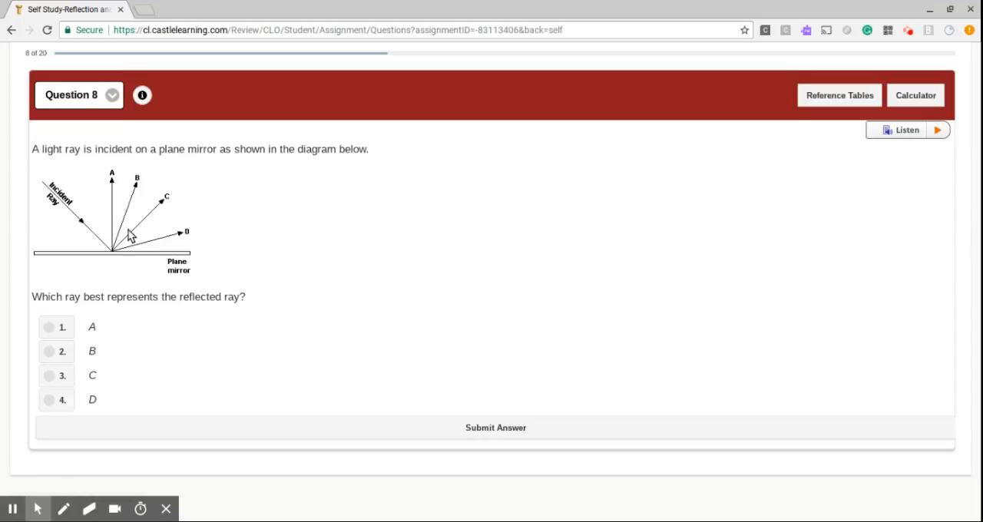
{"action": "mouse_move", "coordinate": [116, 251]}
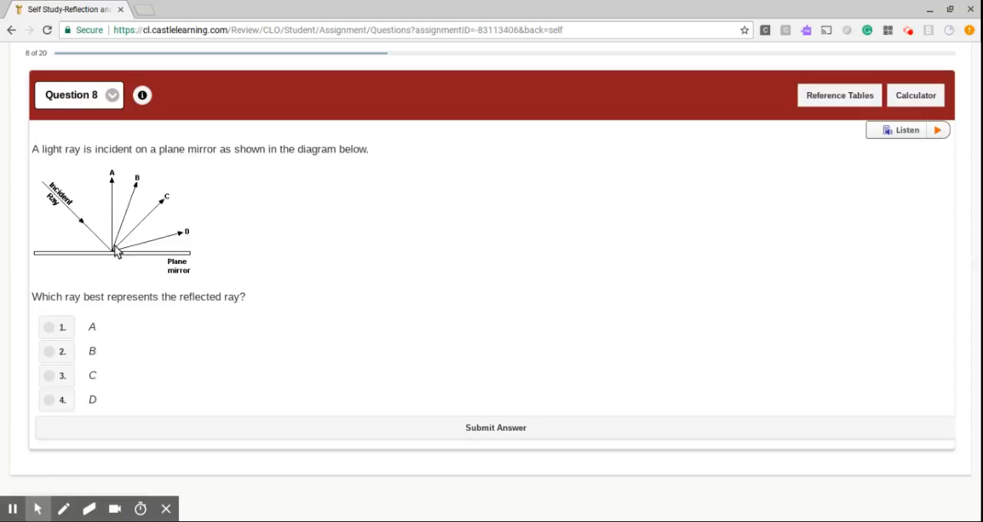
{"action": "mouse_move", "coordinate": [136, 198]}
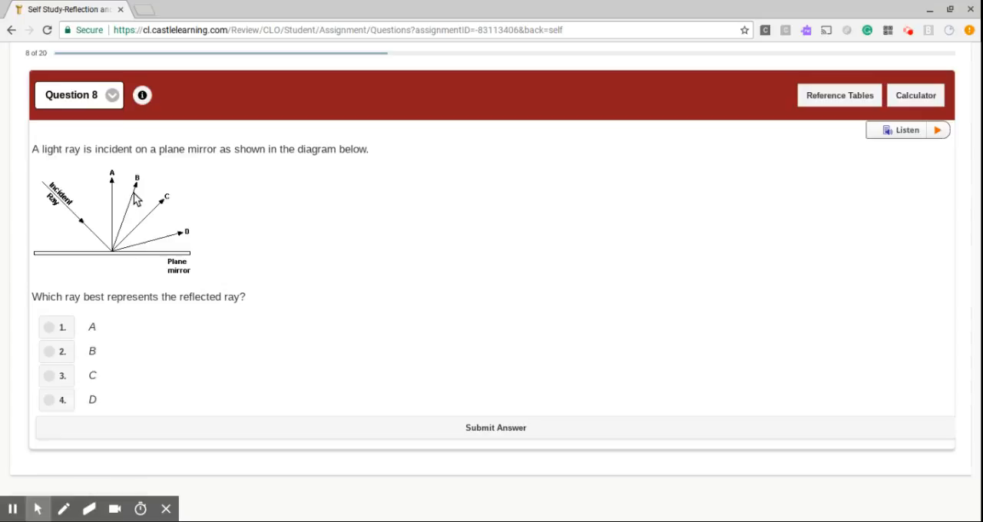
{"action": "mouse_move", "coordinate": [126, 164]}
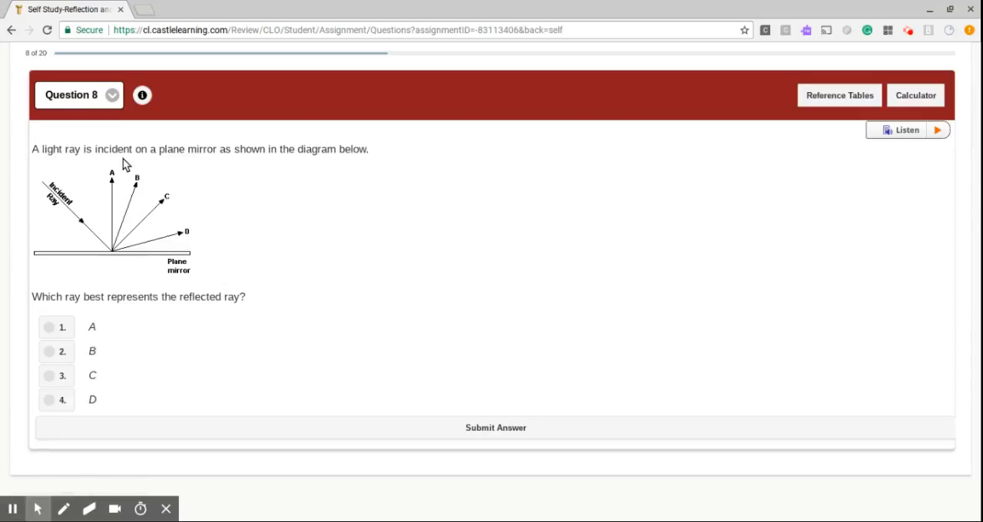
{"action": "mouse_move", "coordinate": [128, 275]}
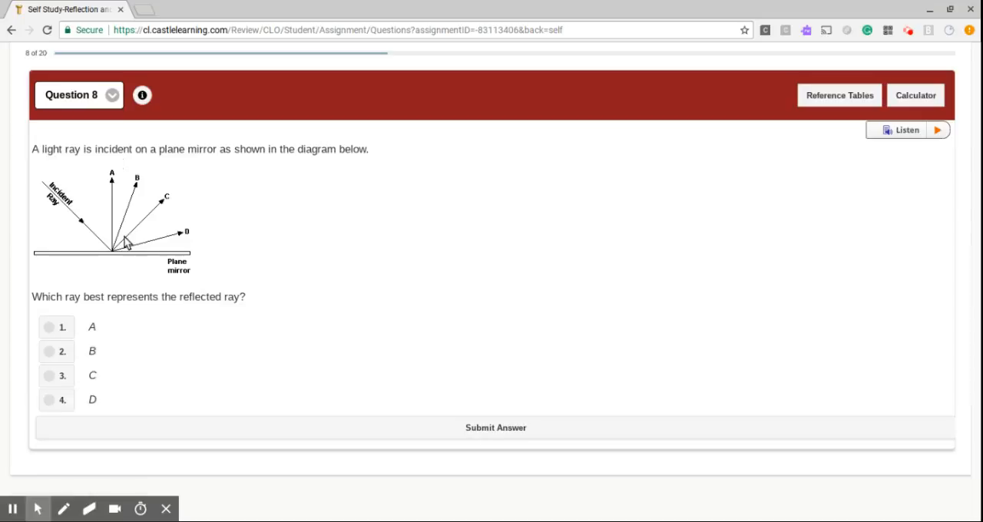
{"action": "mouse_move", "coordinate": [86, 332]}
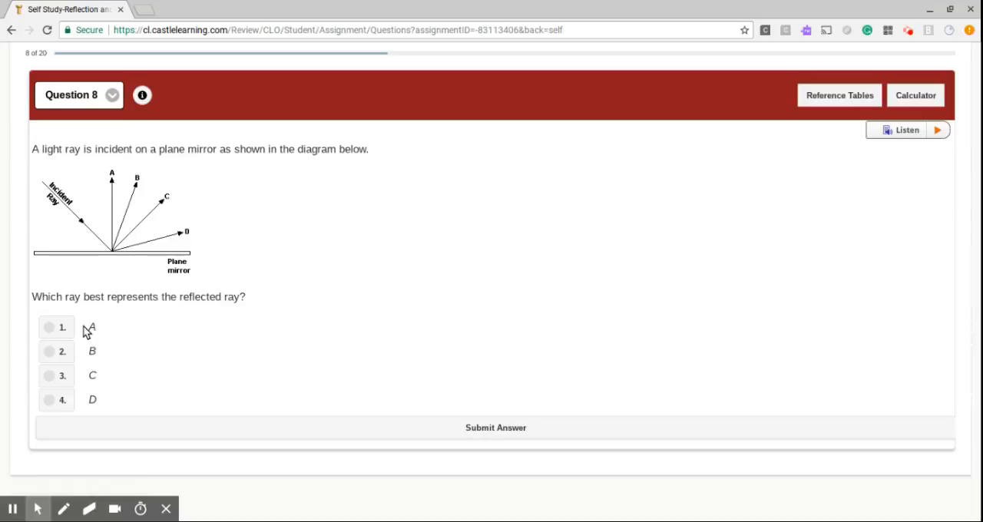
- Answer question 8 with ray C as the reflected ray and advance to question 9
{"action": "left_click", "coordinate": [48, 375]}
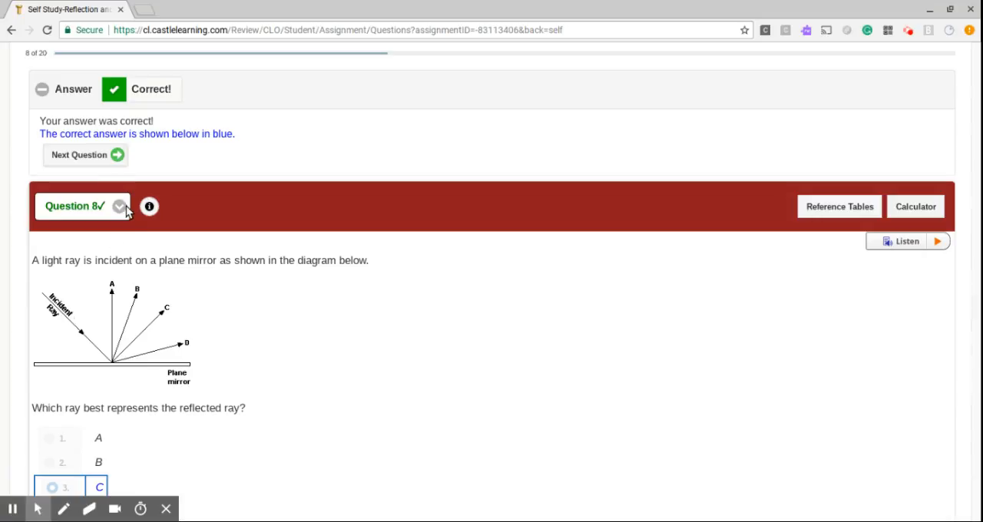
{"action": "left_click", "coordinate": [85, 154]}
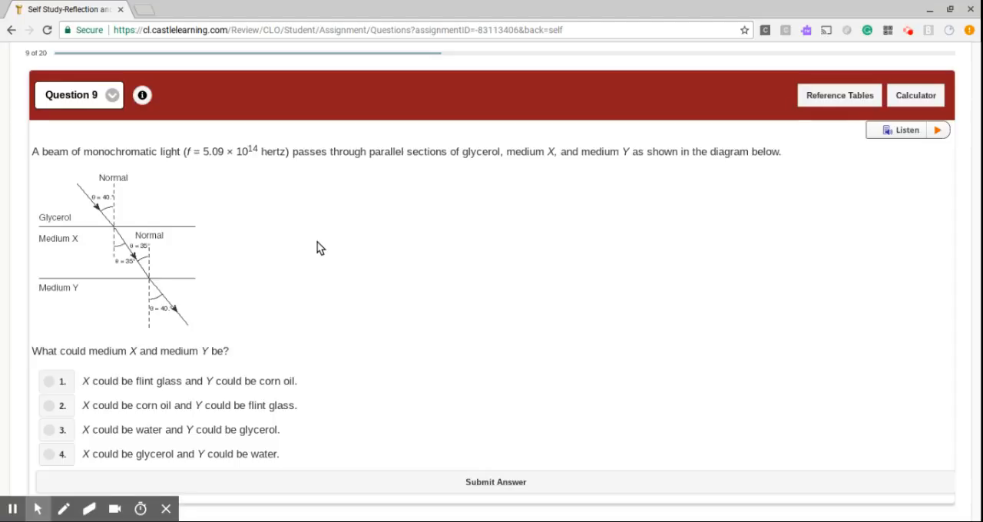
{"action": "mouse_move", "coordinate": [112, 201]}
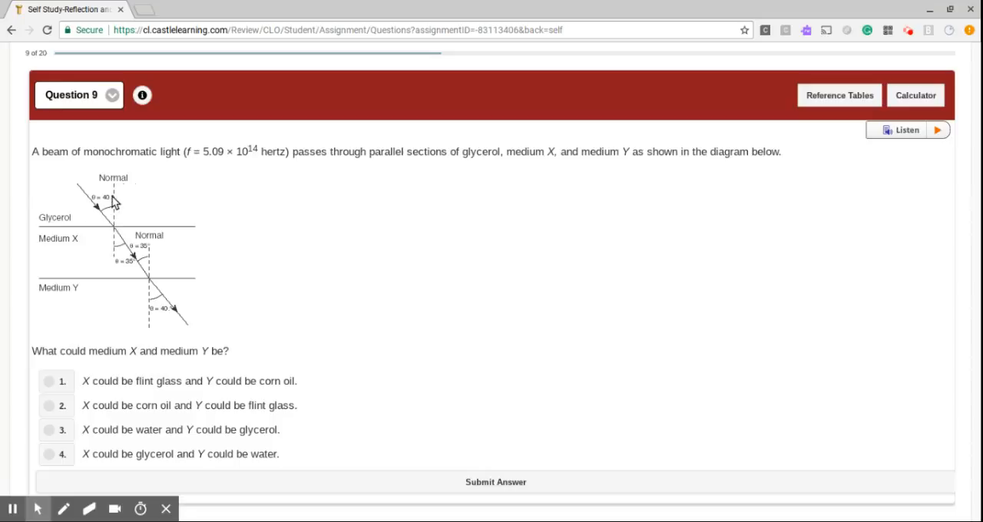
{"action": "mouse_move", "coordinate": [165, 337]}
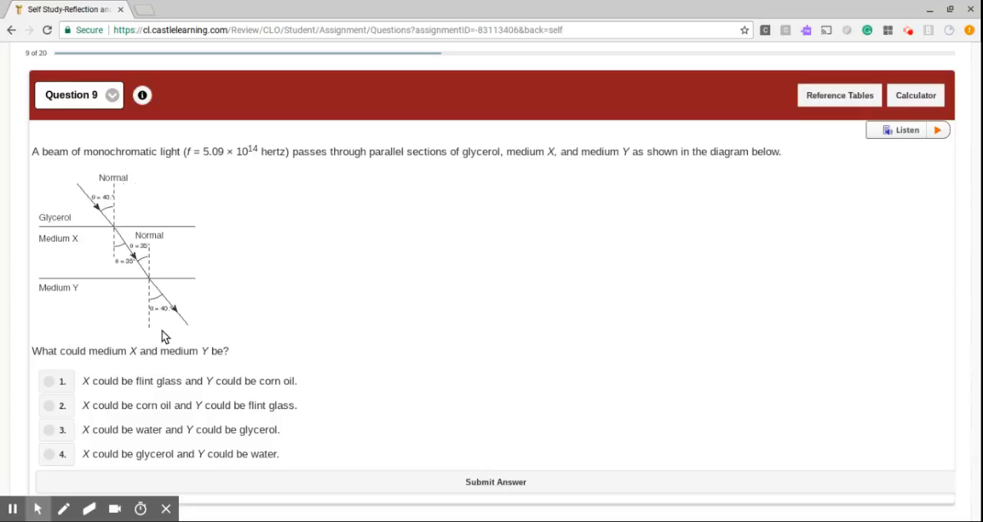
{"action": "mouse_move", "coordinate": [167, 330]}
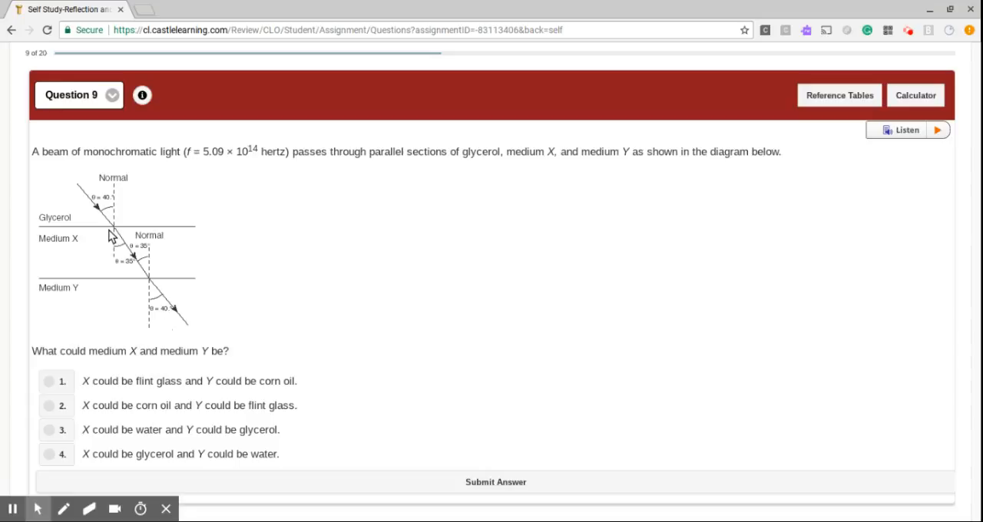
{"action": "mouse_move", "coordinate": [91, 225]}
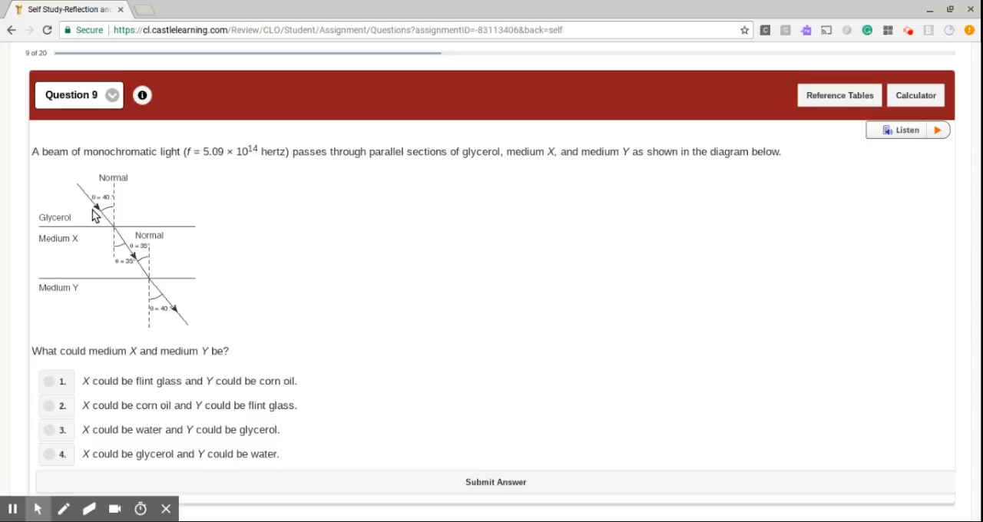
{"action": "mouse_move", "coordinate": [105, 316]}
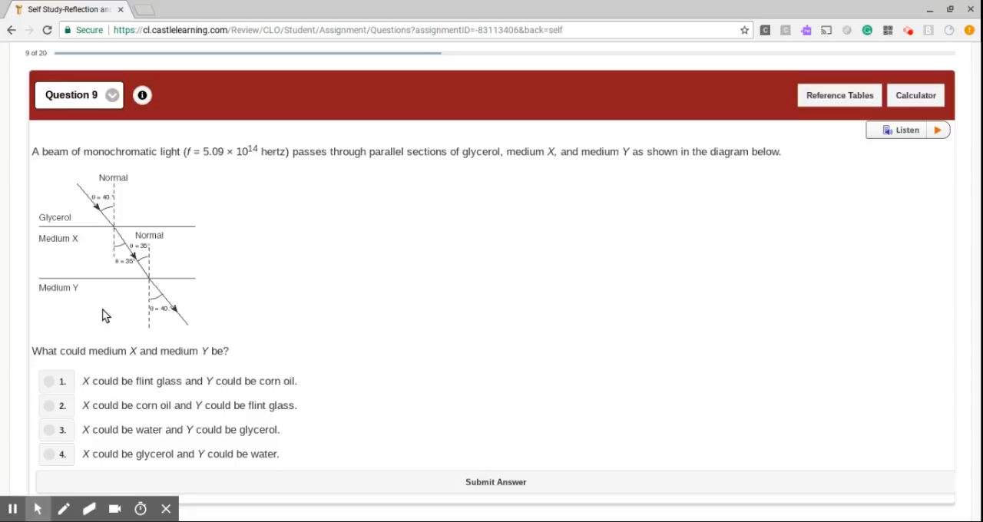
{"action": "mouse_move", "coordinate": [98, 256]}
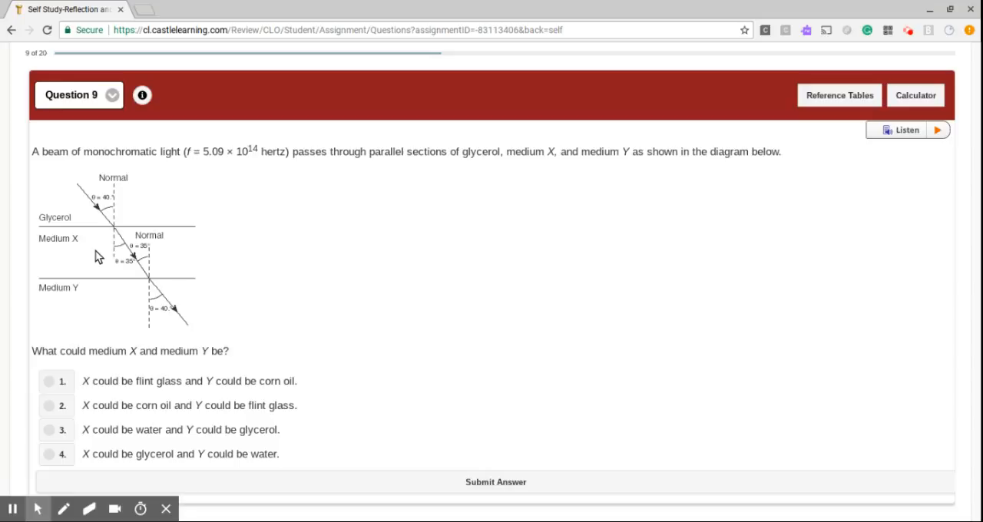
{"action": "mouse_move", "coordinate": [254, 432]}
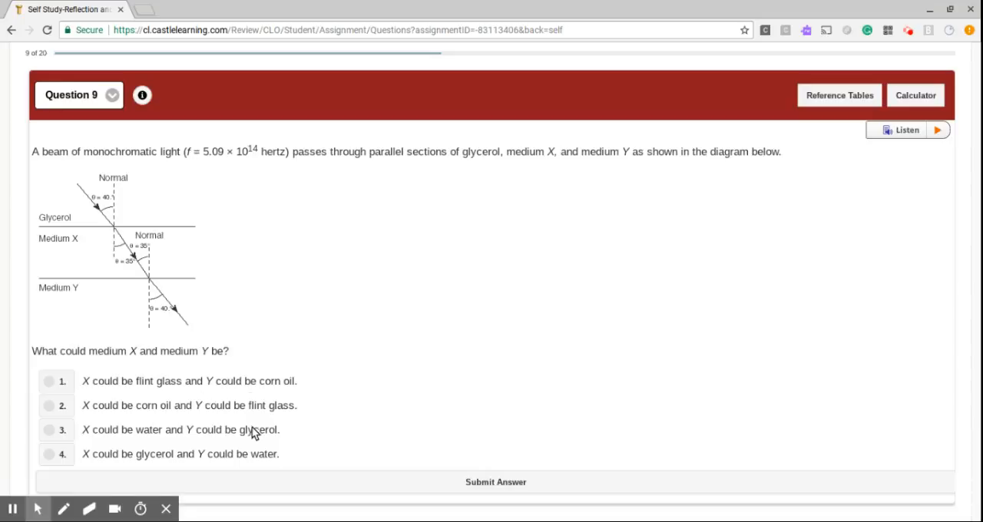
{"action": "mouse_move", "coordinate": [282, 439]}
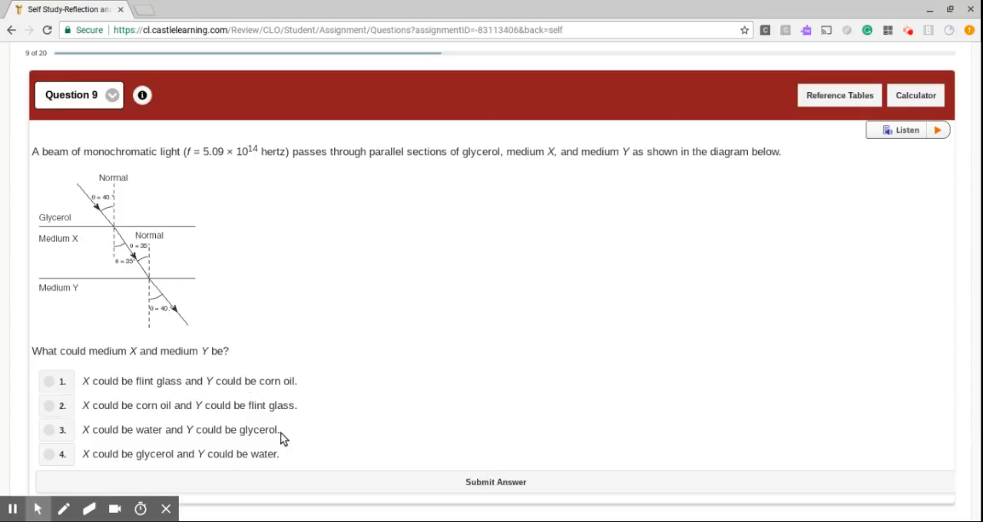
- Answer question 9 with flint glass for X and corn oil for Y, and submit
{"action": "left_click", "coordinate": [48, 381]}
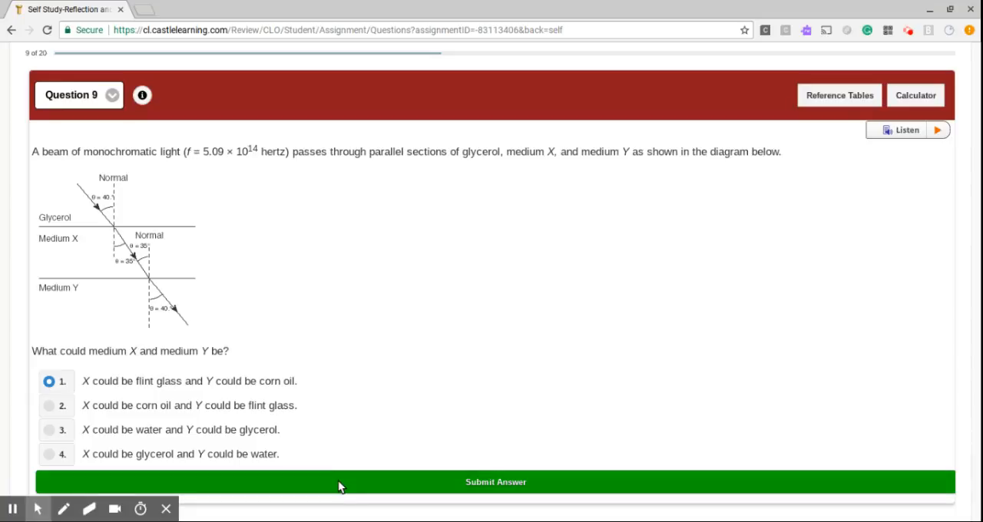
{"action": "left_click", "coordinate": [495, 482]}
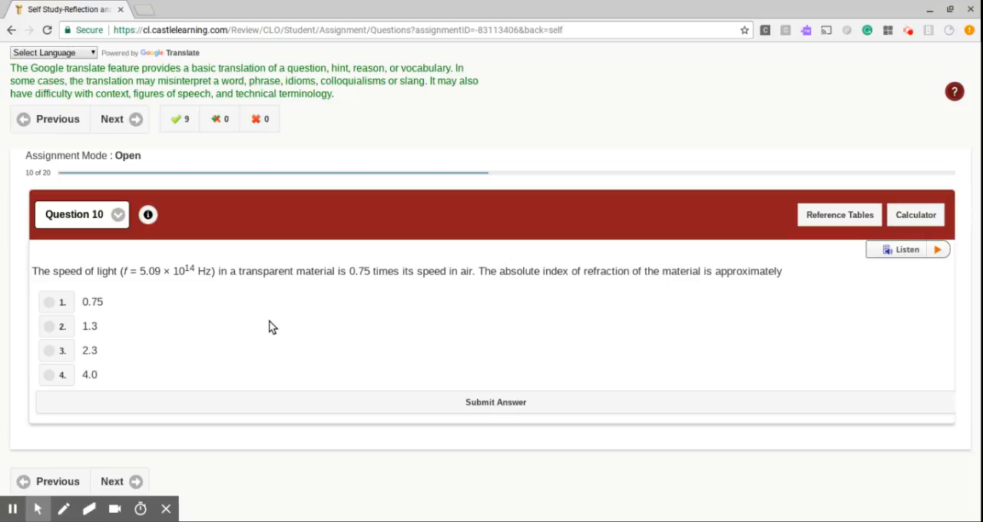
{"action": "mouse_move", "coordinate": [377, 315]}
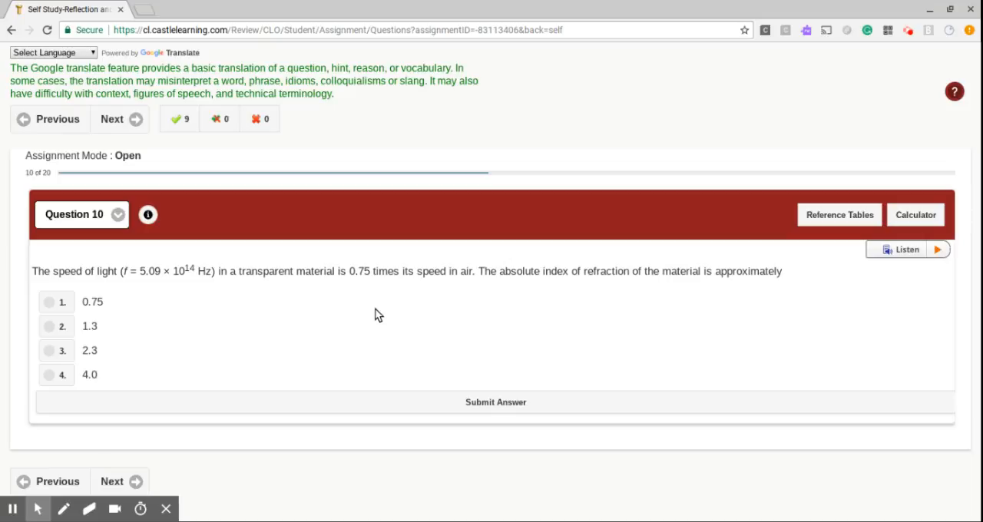
{"action": "mouse_move", "coordinate": [142, 332]}
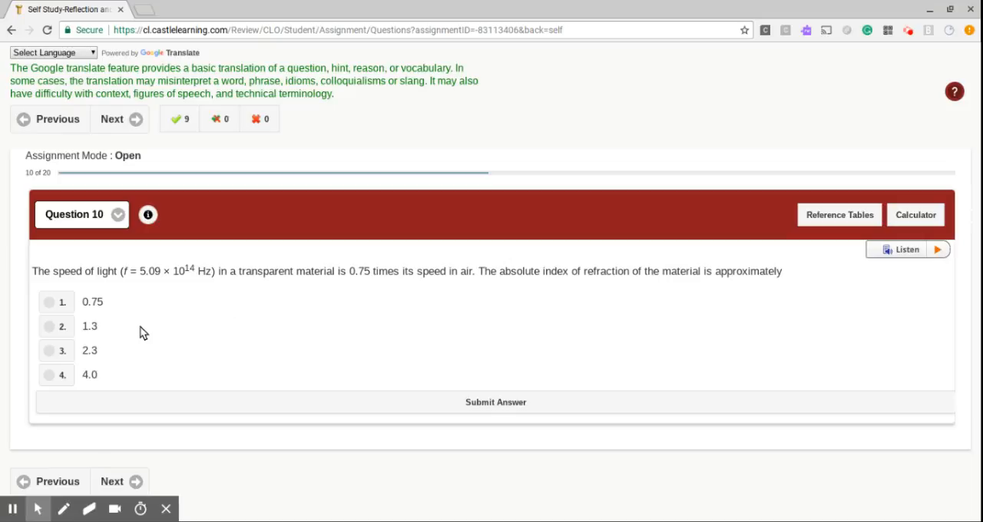
- Select option 2, an absolute index of refraction of 1.3, for question 10
{"action": "left_click", "coordinate": [49, 326]}
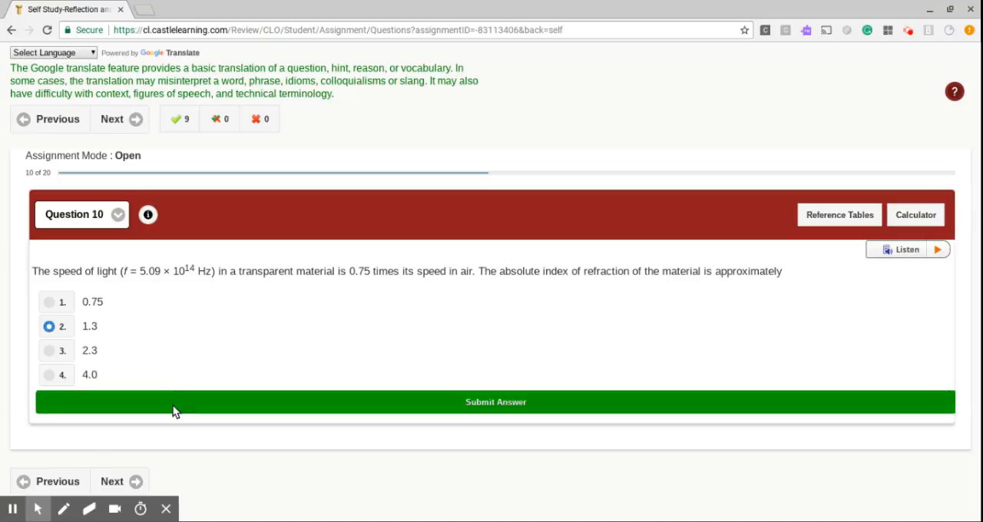
- Submit 1.3 for question 10 and advance to question 11
{"action": "left_click", "coordinate": [495, 402]}
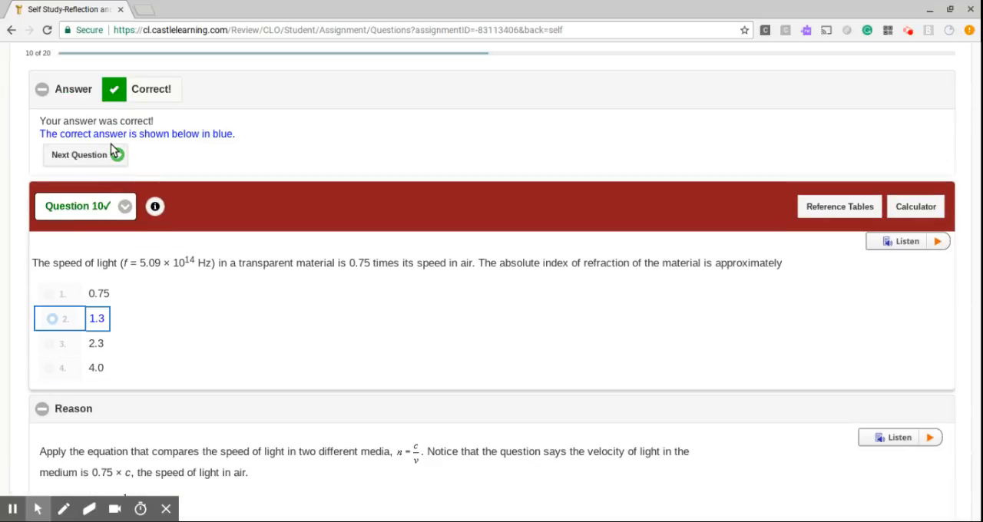
{"action": "left_click", "coordinate": [79, 154]}
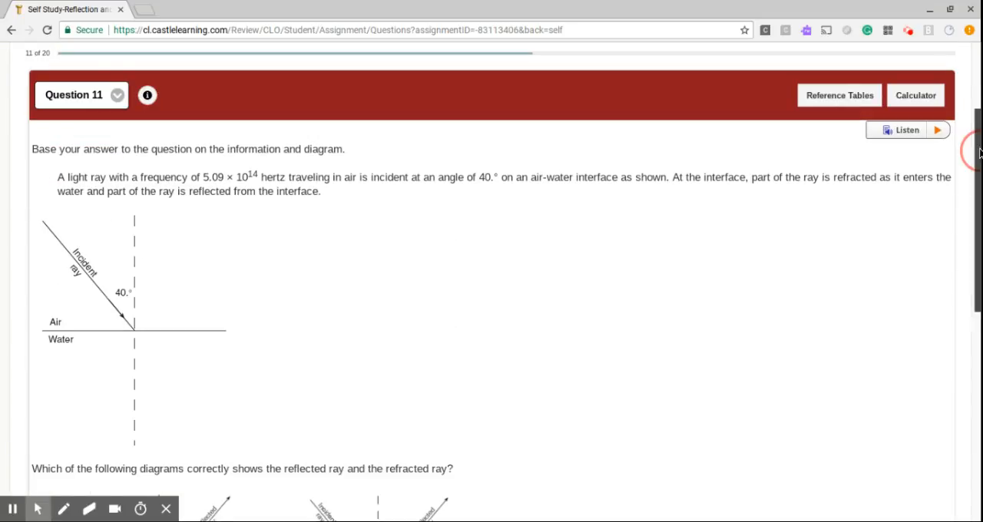
{"action": "scroll", "scroll_direction": "down", "scroll_amount": 3}
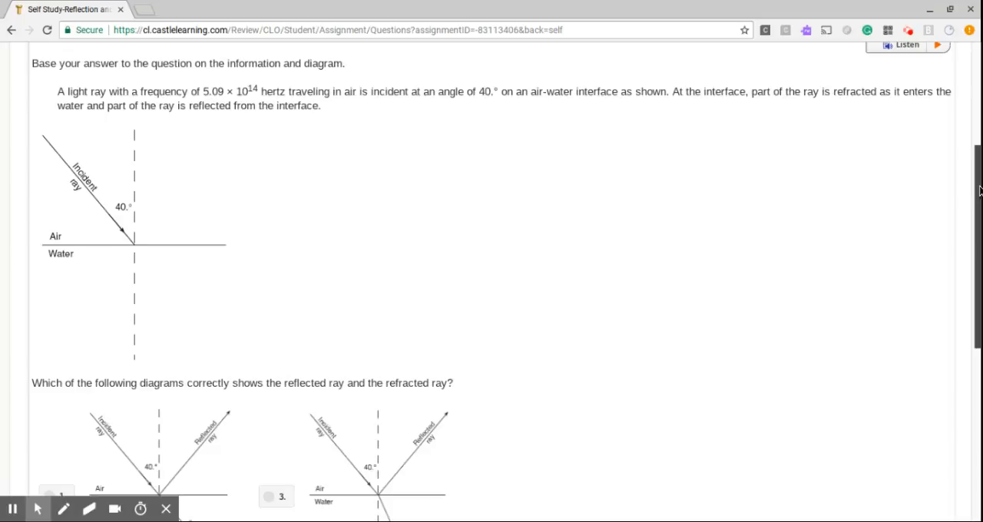
- Scroll down through question 11's four reflected-and-refracted ray diagrams
{"action": "scroll", "scroll_direction": "down", "scroll_amount": 3}
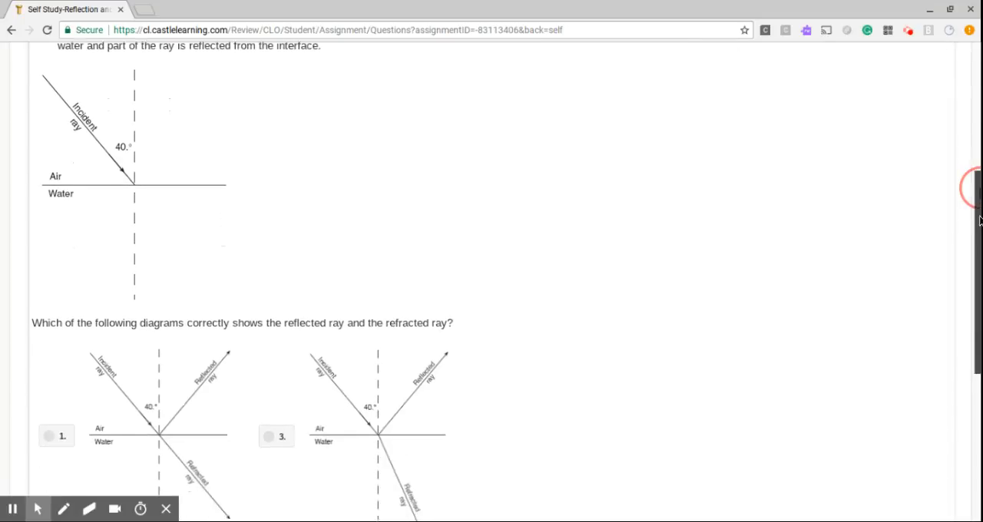
{"action": "scroll", "scroll_direction": "down", "scroll_amount": 3}
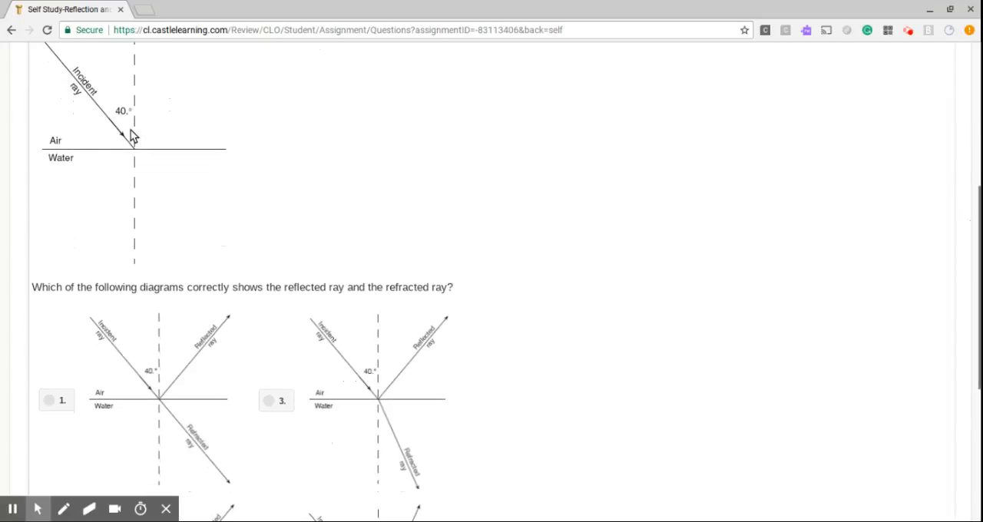
{"action": "mouse_move", "coordinate": [727, 236]}
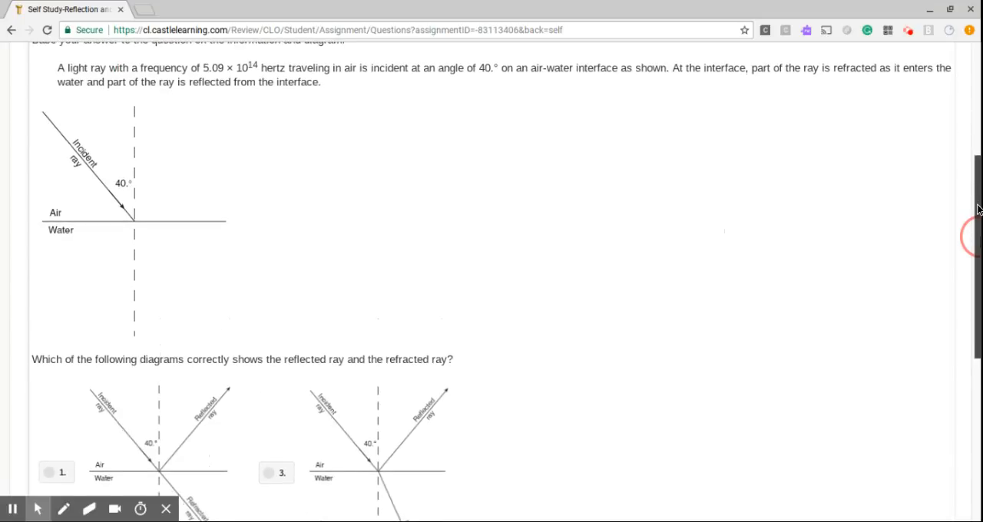
{"action": "scroll", "scroll_direction": "down", "scroll_amount": 3}
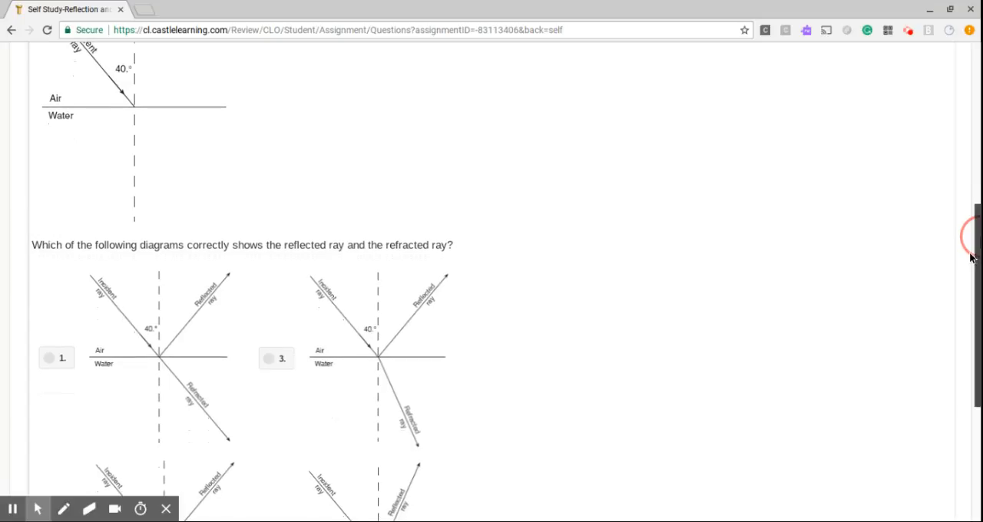
{"action": "scroll", "scroll_direction": "down", "scroll_amount": 3}
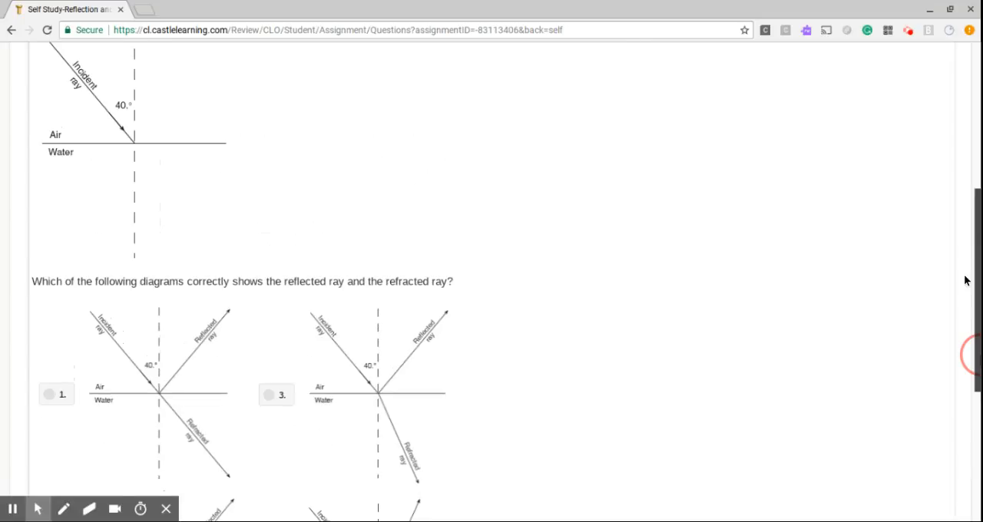
{"action": "scroll", "scroll_direction": "down", "scroll_amount": 3}
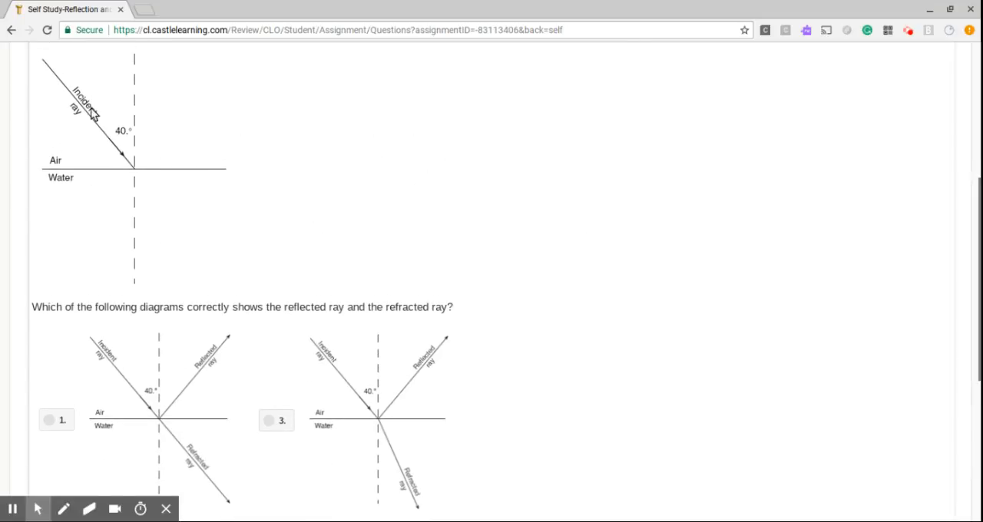
{"action": "mouse_move", "coordinate": [127, 140]}
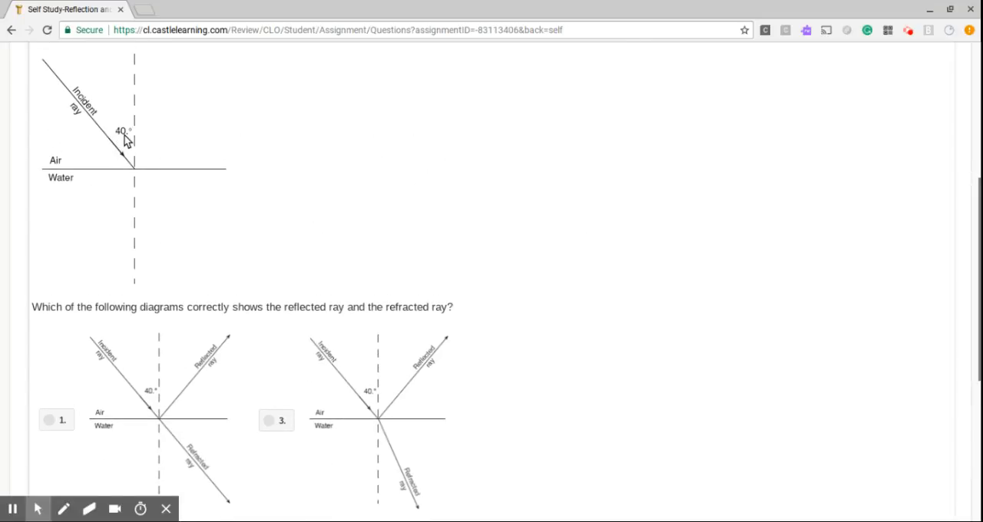
{"action": "scroll", "scroll_direction": "down", "scroll_amount": 3}
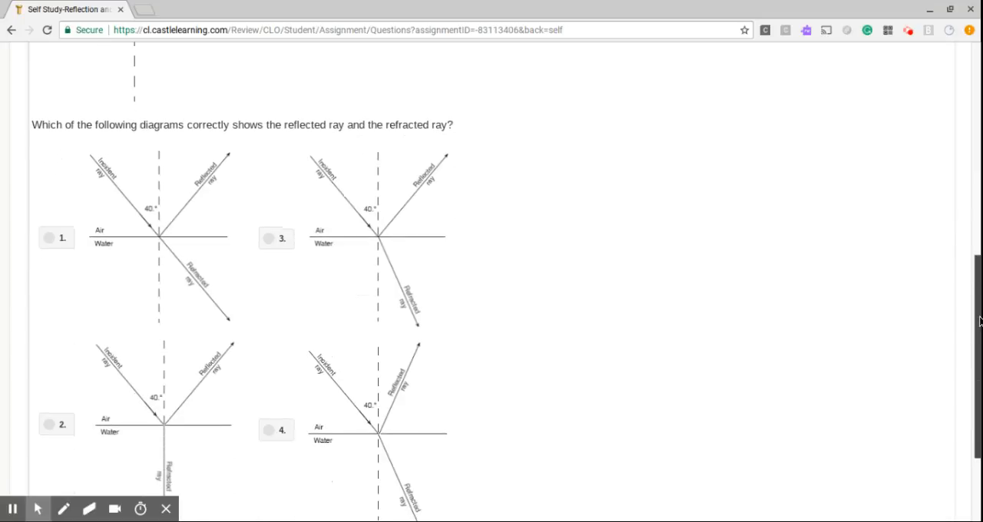
{"action": "mouse_move", "coordinate": [64, 509]}
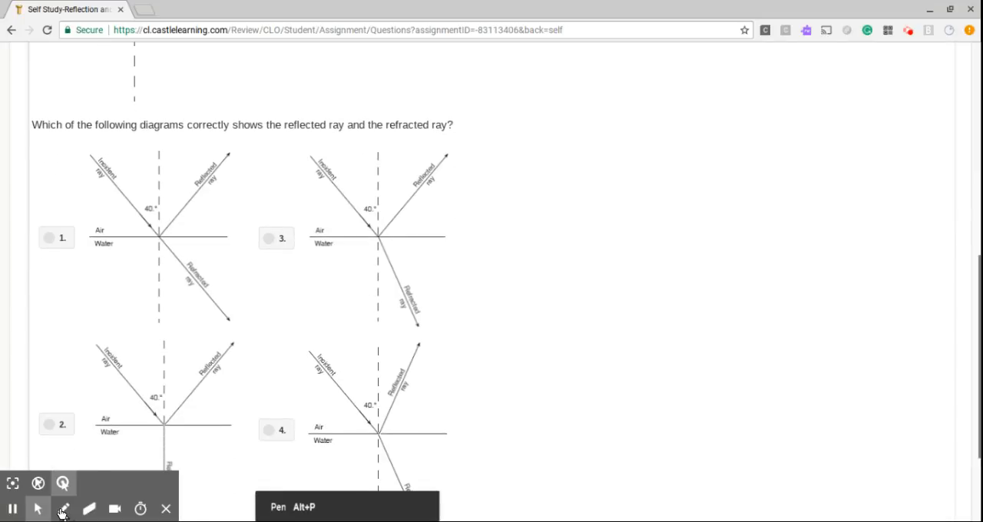
- Strike out diagrams 1 and 4 in red, circle diagram 3, and select diagram 3
{"action": "left_click", "coordinate": [64, 509]}
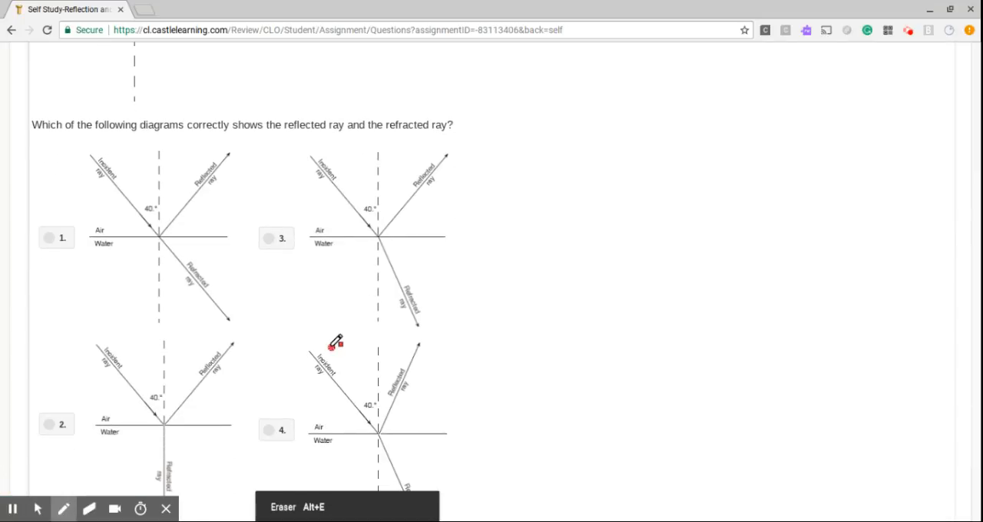
{"action": "left_click_drag", "start_coordinate": [330, 342], "coordinate": [418, 472]}
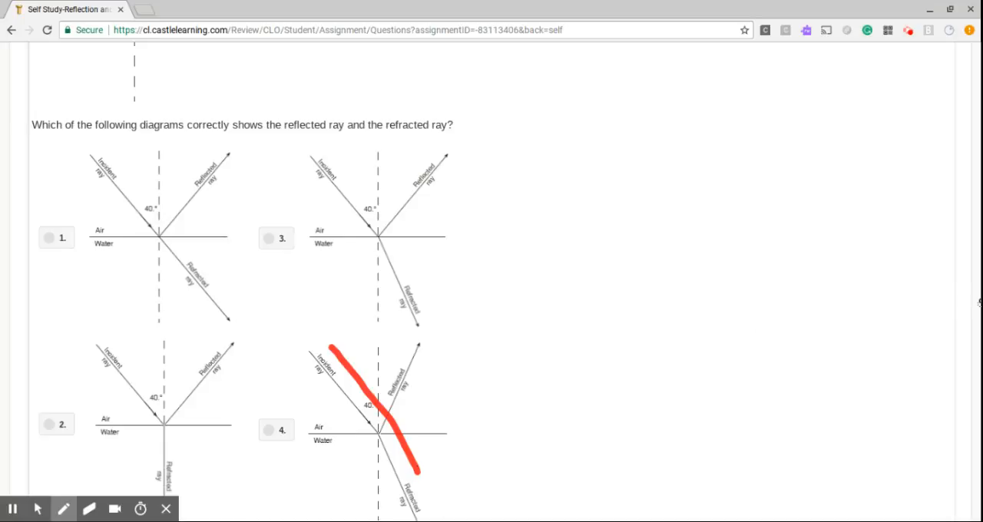
{"action": "scroll", "scroll_direction": "down", "scroll_amount": 3}
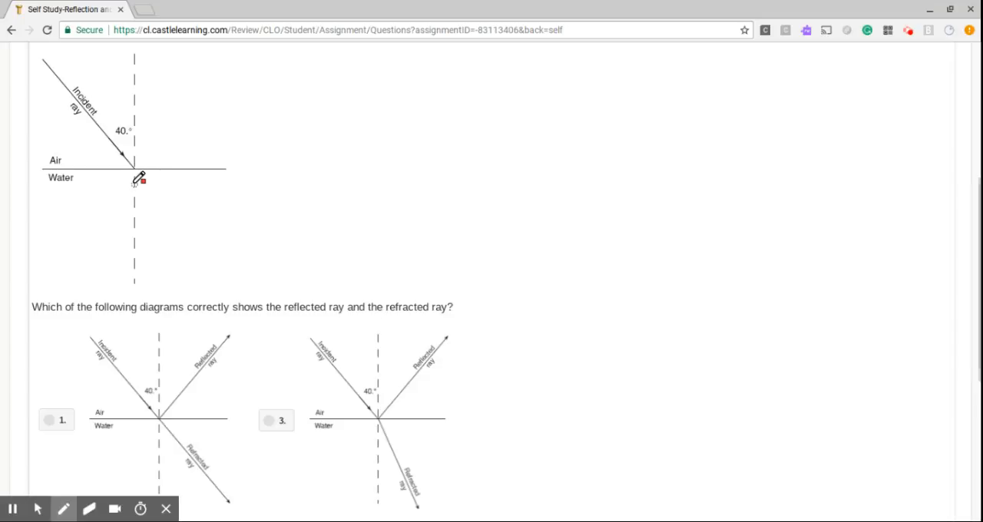
{"action": "mouse_move", "coordinate": [166, 138]}
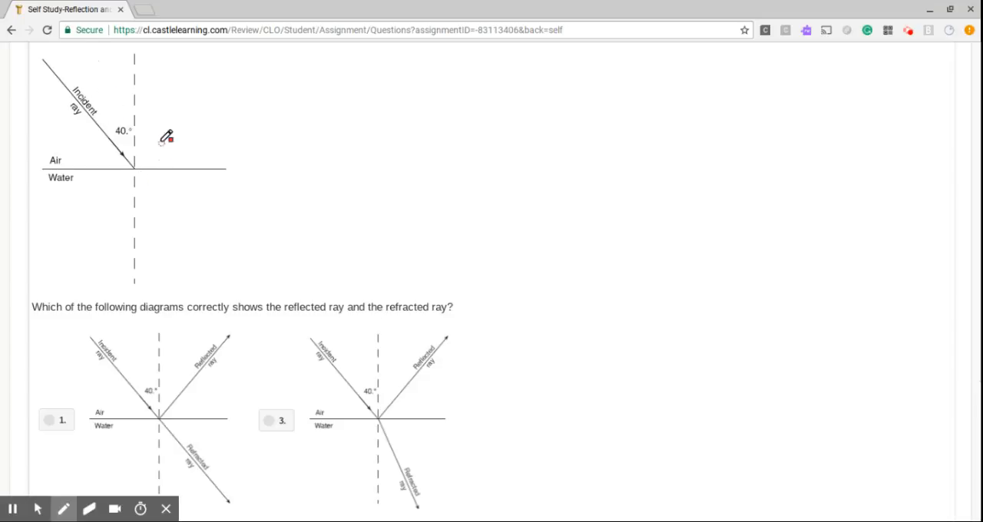
{"action": "mouse_move", "coordinate": [122, 123]}
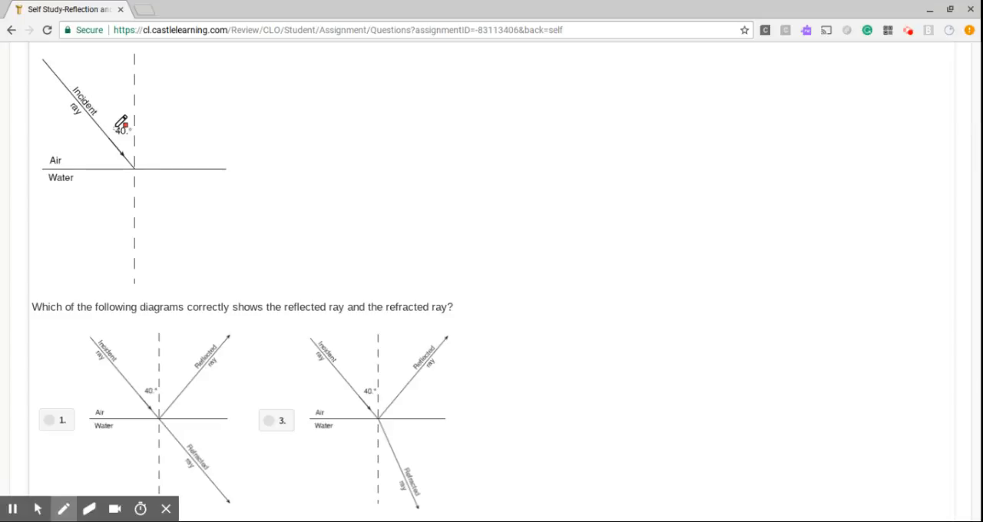
{"action": "mouse_move", "coordinate": [125, 341]}
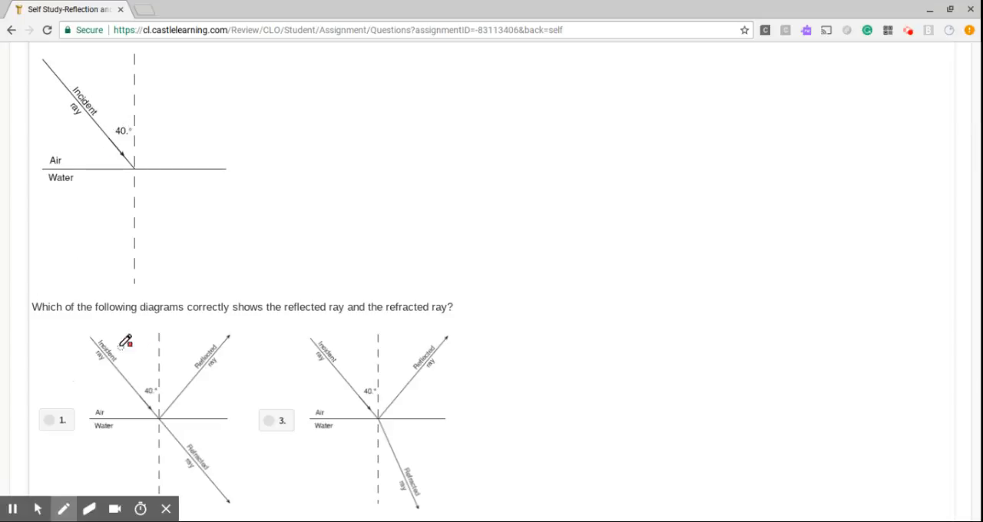
{"action": "left_click_drag", "start_coordinate": [131, 338], "coordinate": [250, 514]}
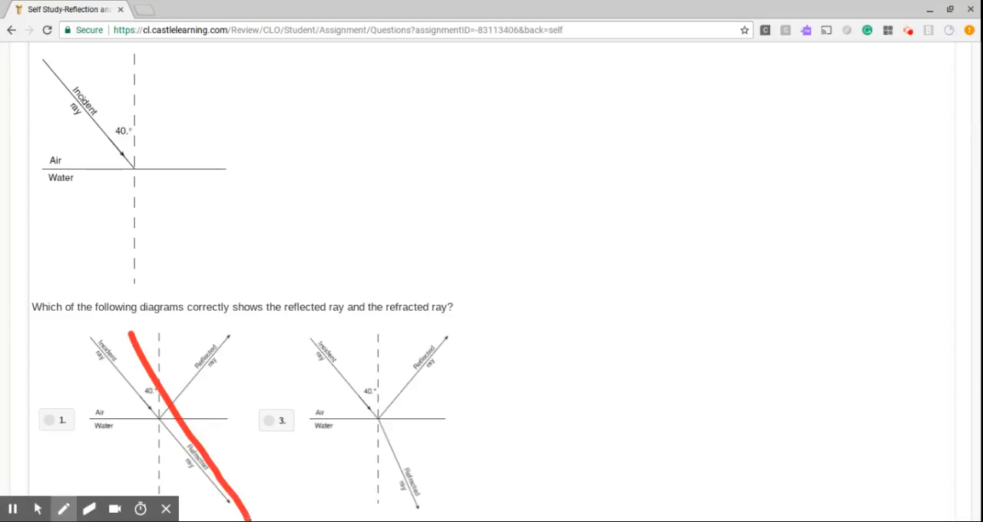
{"action": "mouse_move", "coordinate": [427, 283]}
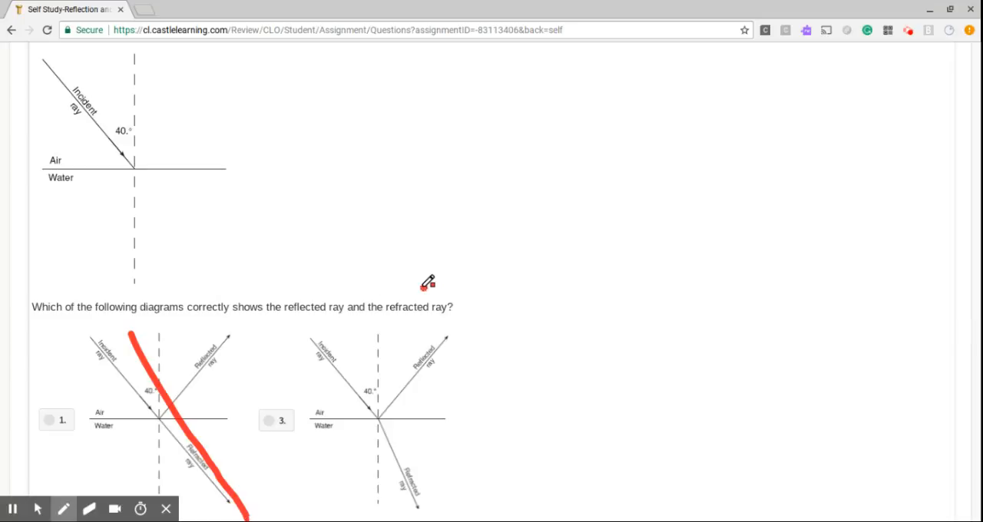
{"action": "left_click_drag", "start_coordinate": [426, 286], "coordinate": [315, 518]}
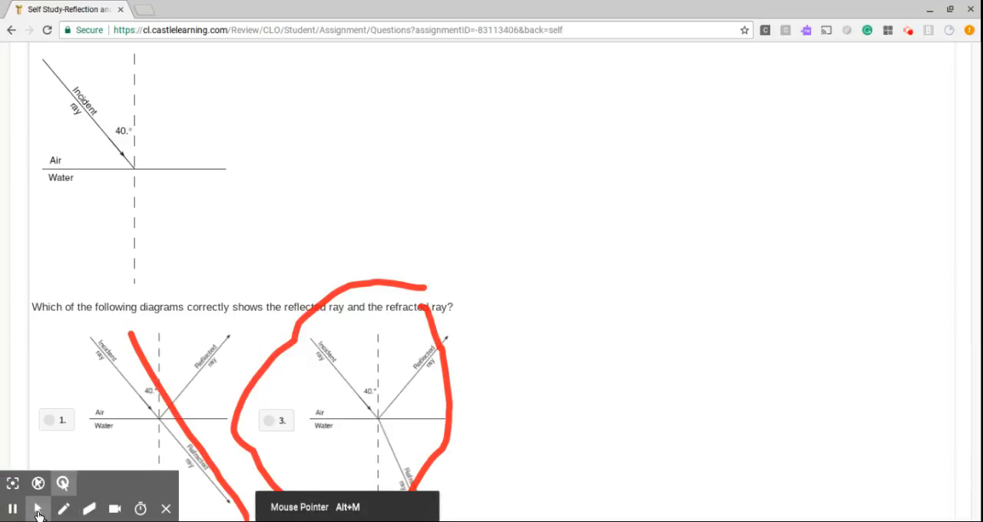
{"action": "left_click", "coordinate": [268, 420]}
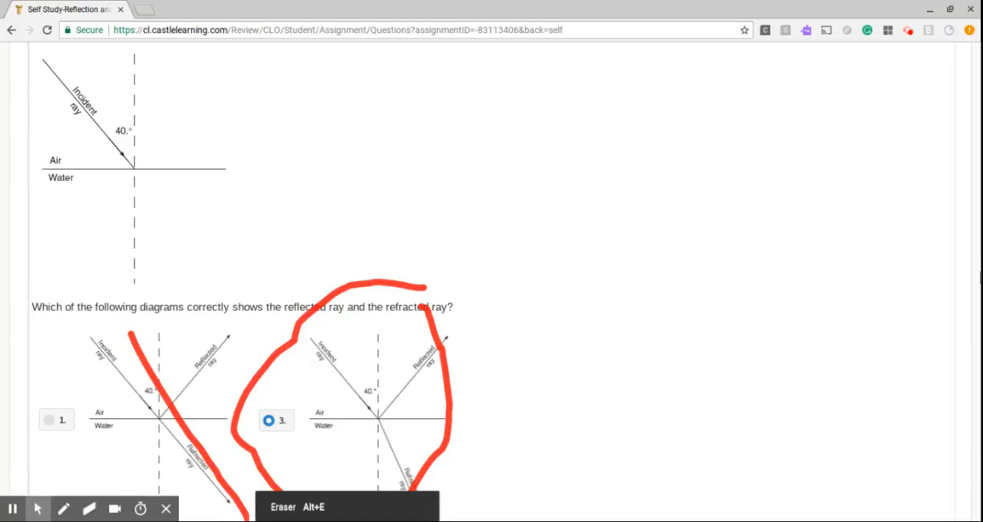
{"action": "scroll", "scroll_direction": "down", "scroll_amount": 3}
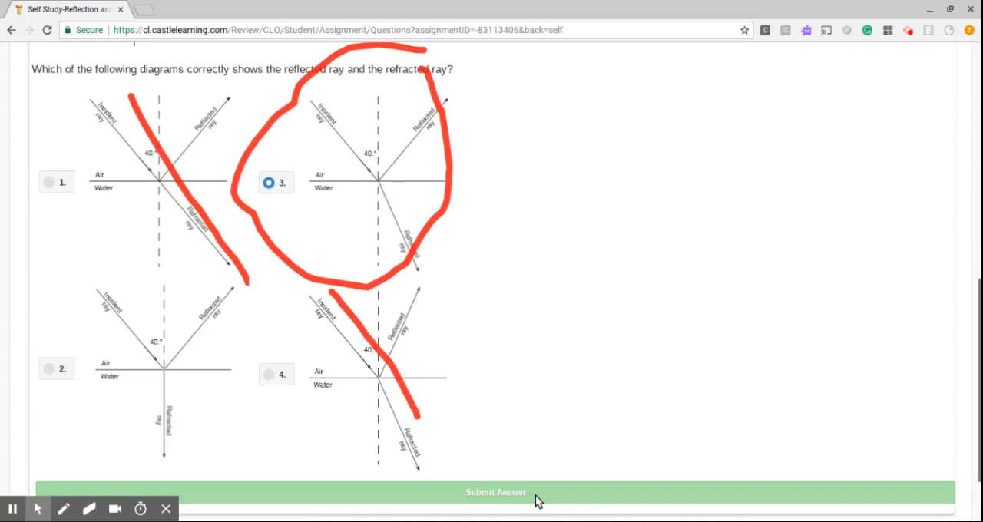
- Submit diagram 3 for question 11, then answer question 12 'larger' and submit
{"action": "left_click", "coordinate": [496, 491]}
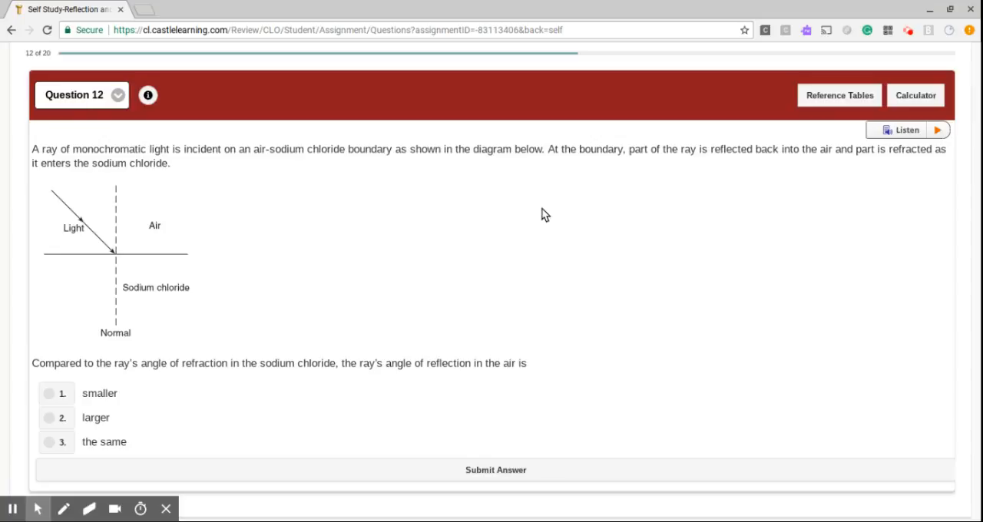
{"action": "mouse_move", "coordinate": [84, 423]}
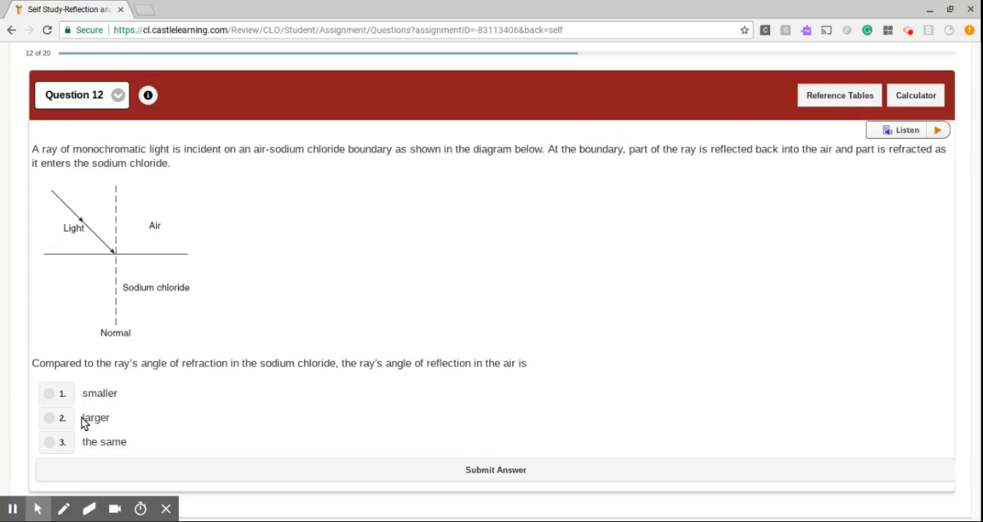
{"action": "left_click", "coordinate": [49, 418]}
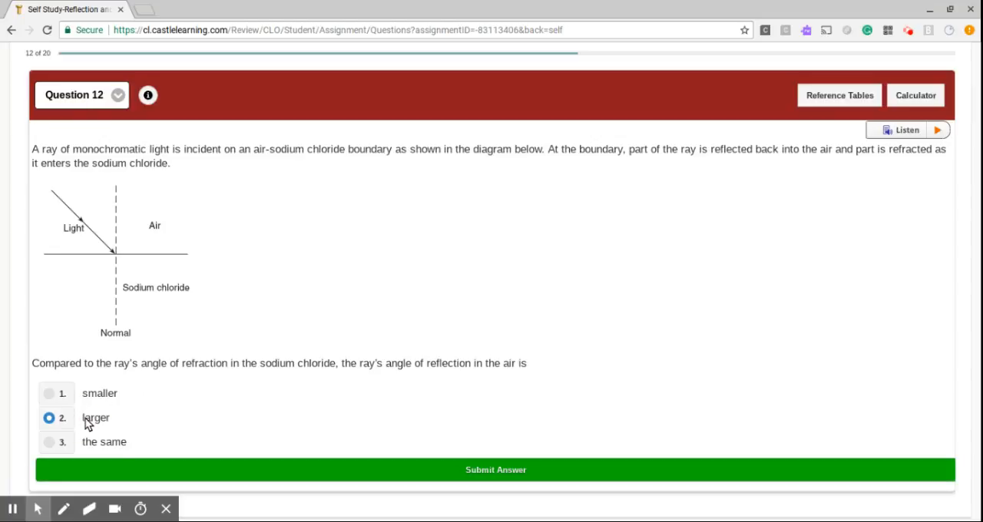
{"action": "left_click", "coordinate": [495, 469]}
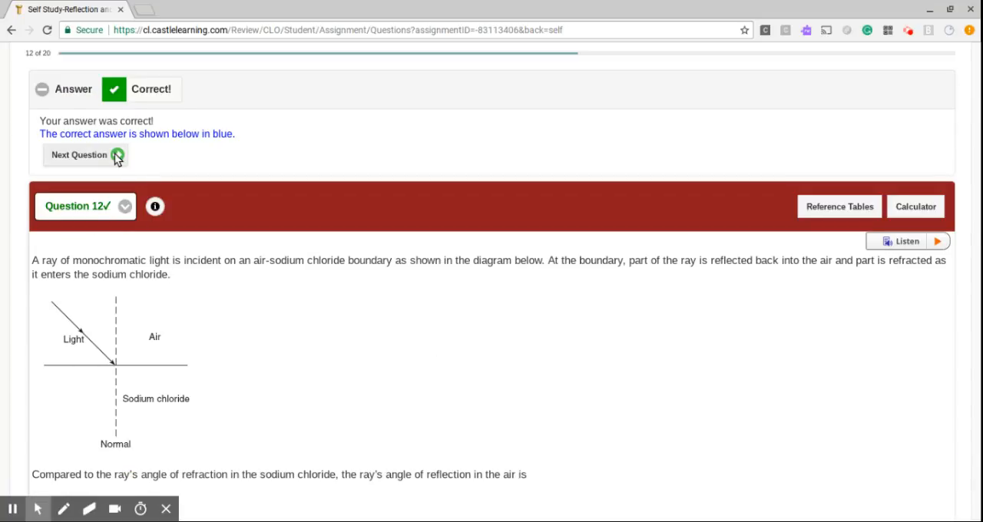
- On question 13, strike out diffraction and interference, submit 'refraction', and advance
{"action": "left_click", "coordinate": [79, 154]}
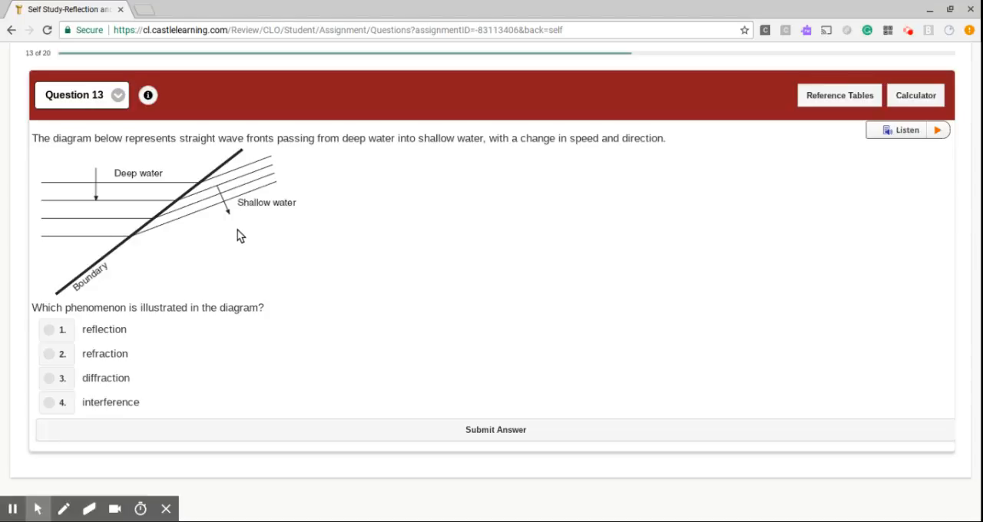
{"action": "mouse_move", "coordinate": [215, 215]}
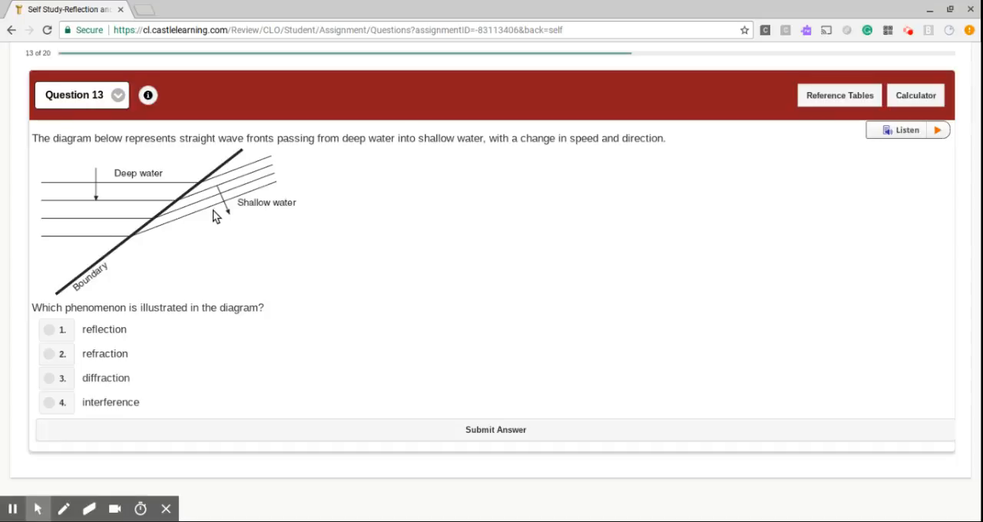
{"action": "mouse_move", "coordinate": [64, 509]}
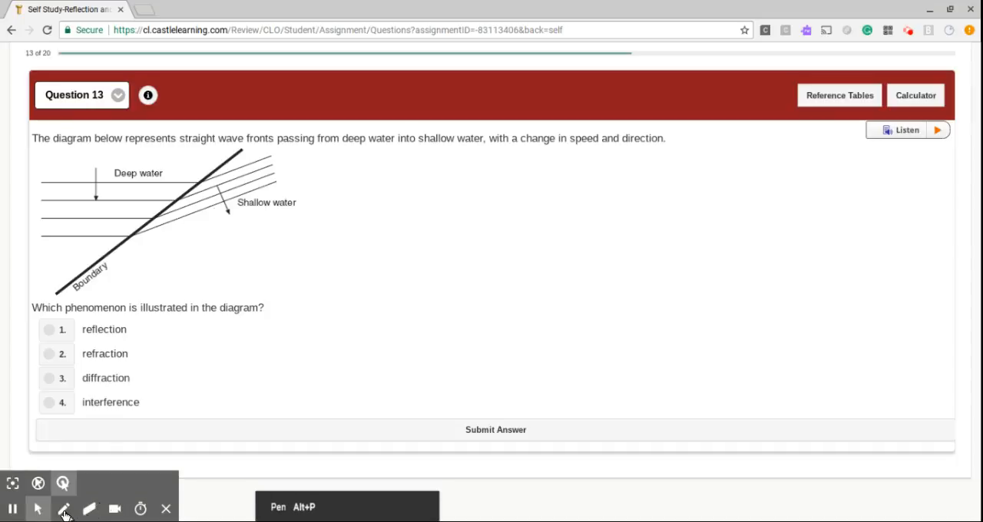
{"action": "left_click", "coordinate": [64, 509]}
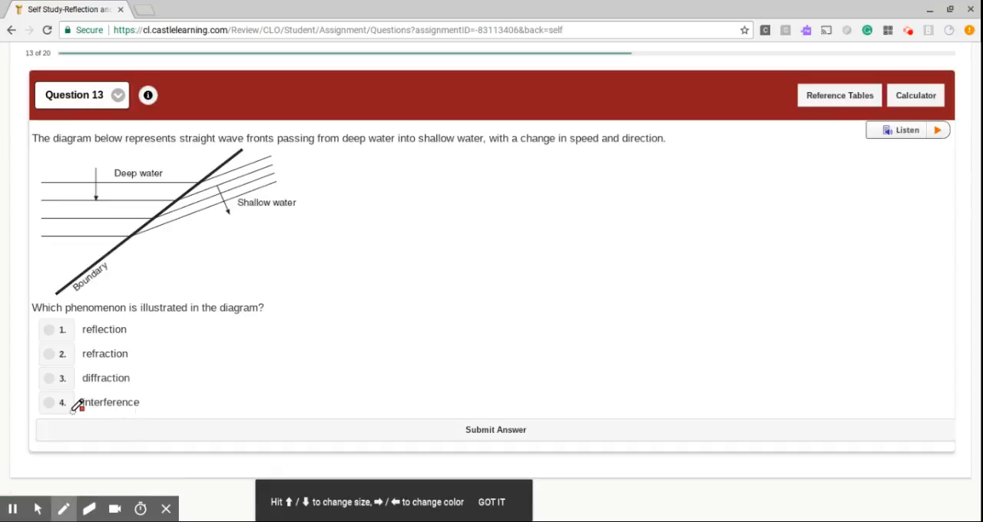
{"action": "left_click_drag", "start_coordinate": [58, 406], "coordinate": [142, 403]}
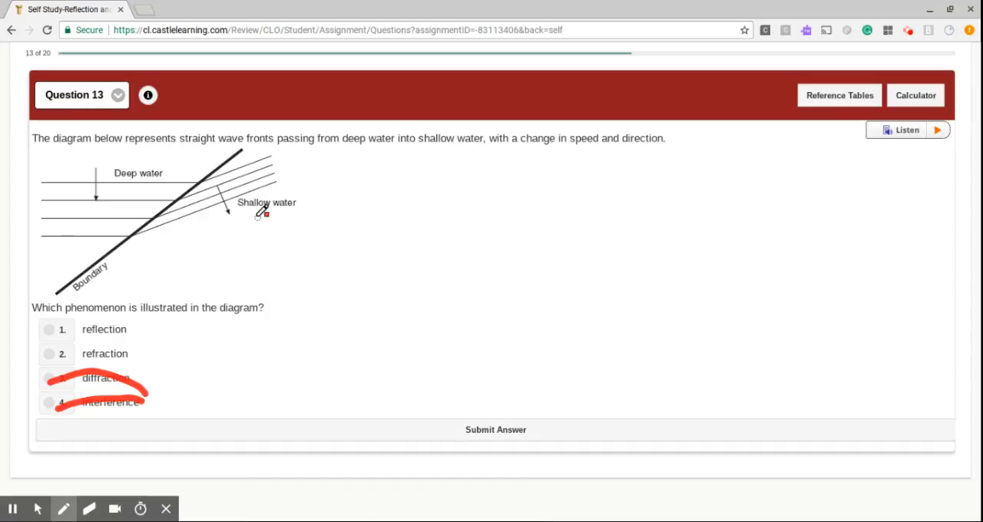
{"action": "mouse_move", "coordinate": [365, 131]}
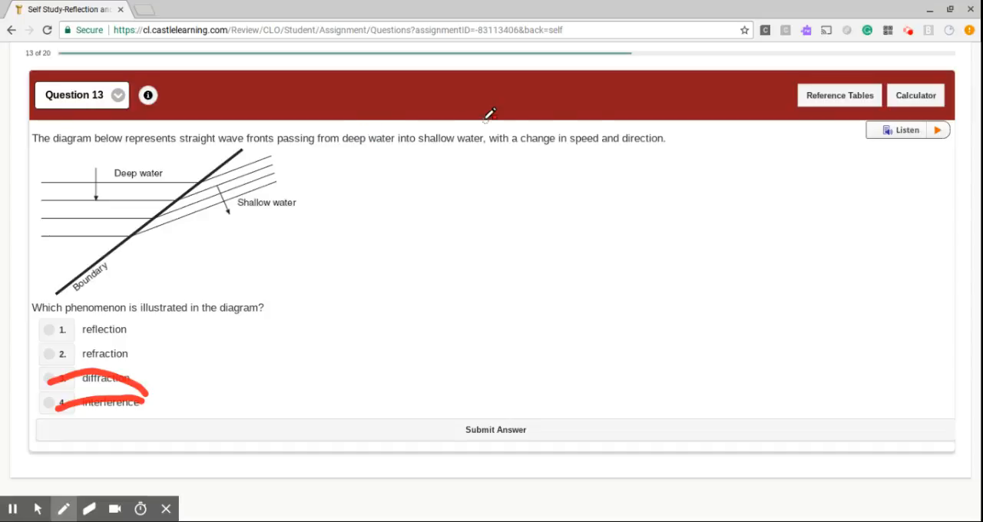
{"action": "mouse_move", "coordinate": [580, 159]}
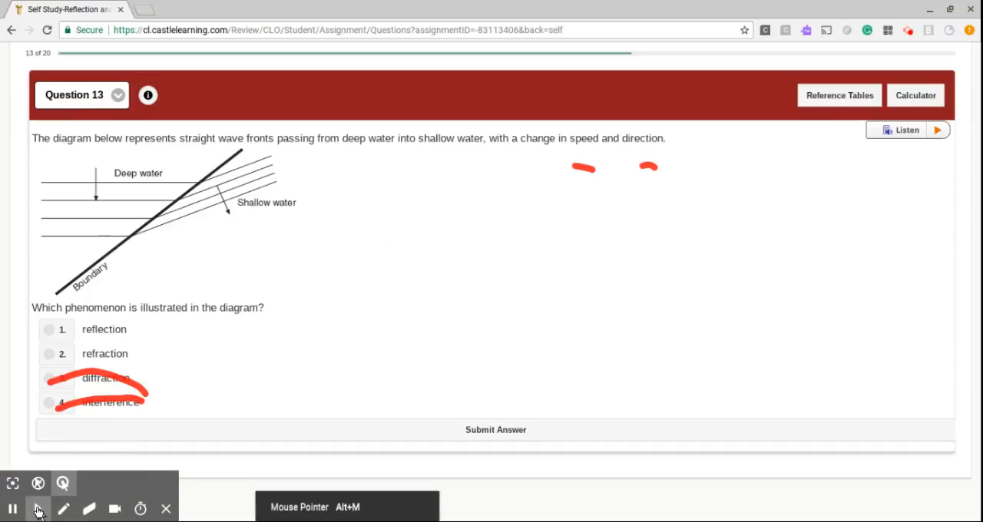
{"action": "left_click", "coordinate": [49, 354]}
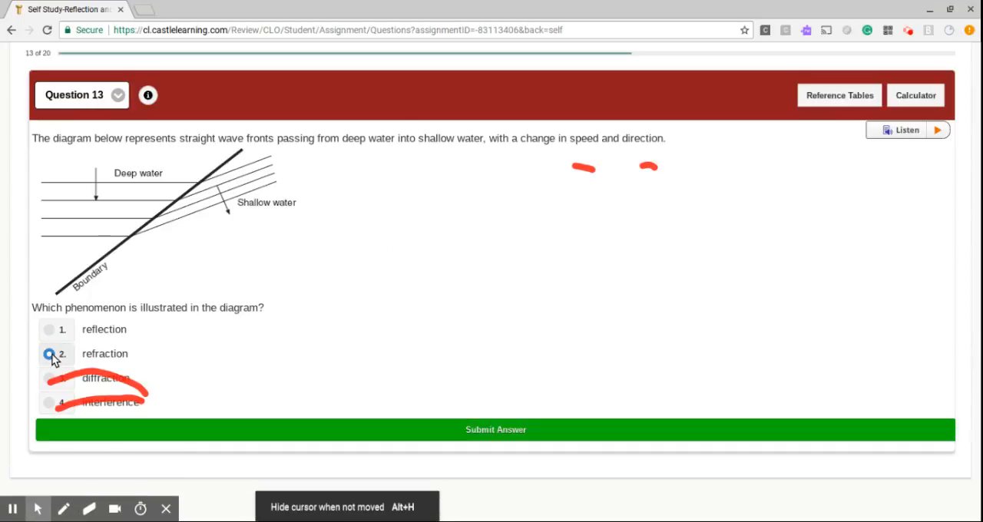
{"action": "left_click", "coordinate": [495, 429]}
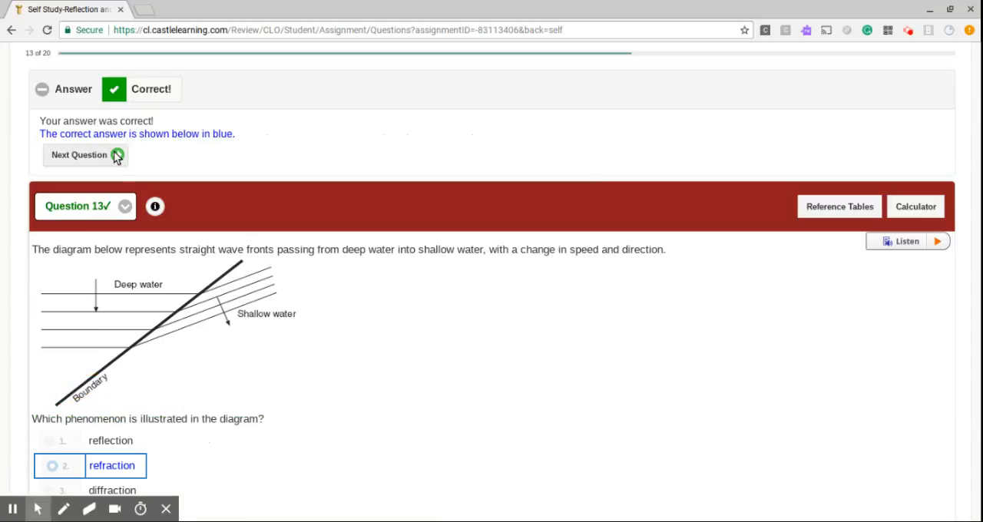
{"action": "left_click", "coordinate": [79, 154]}
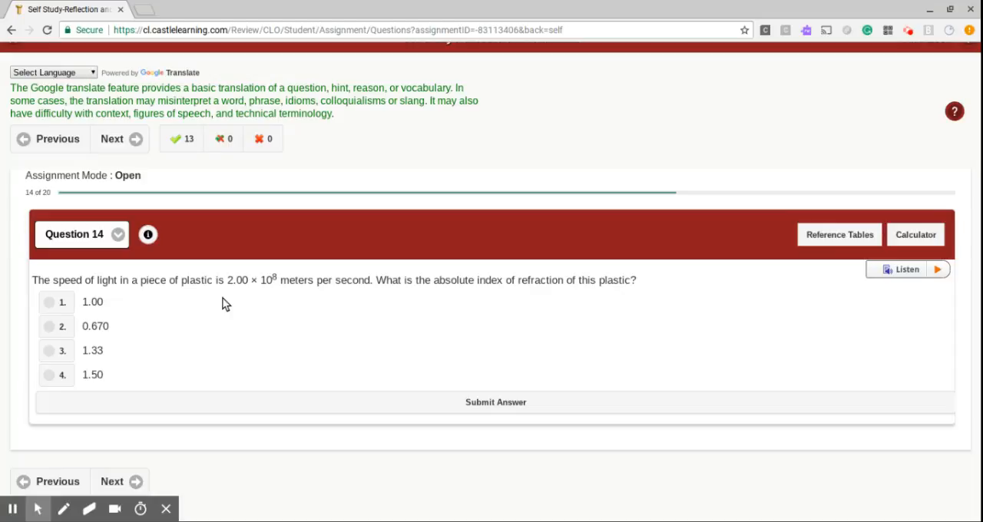
{"action": "mouse_move", "coordinate": [184, 367]}
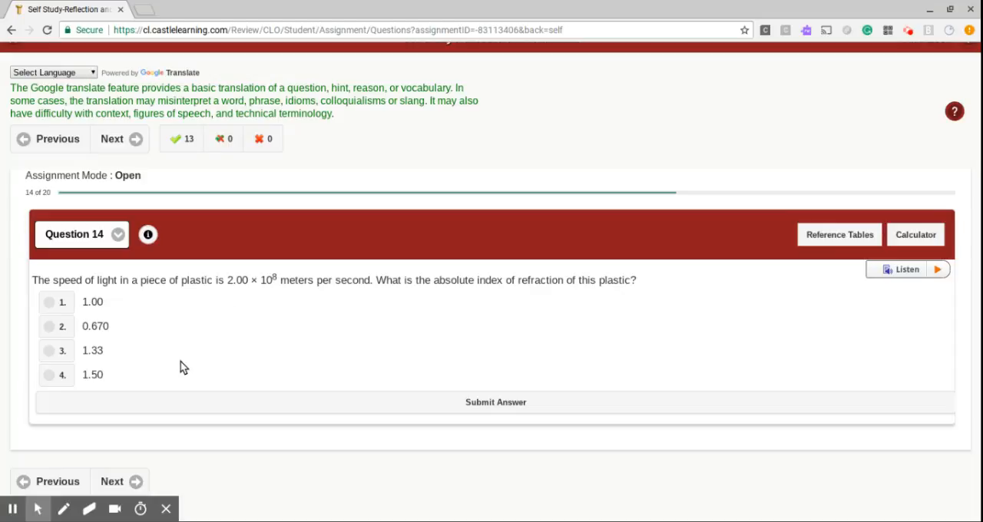
- Submit 1.50 as question 14's index of refraction and advance to question 15
{"action": "left_click", "coordinate": [49, 375]}
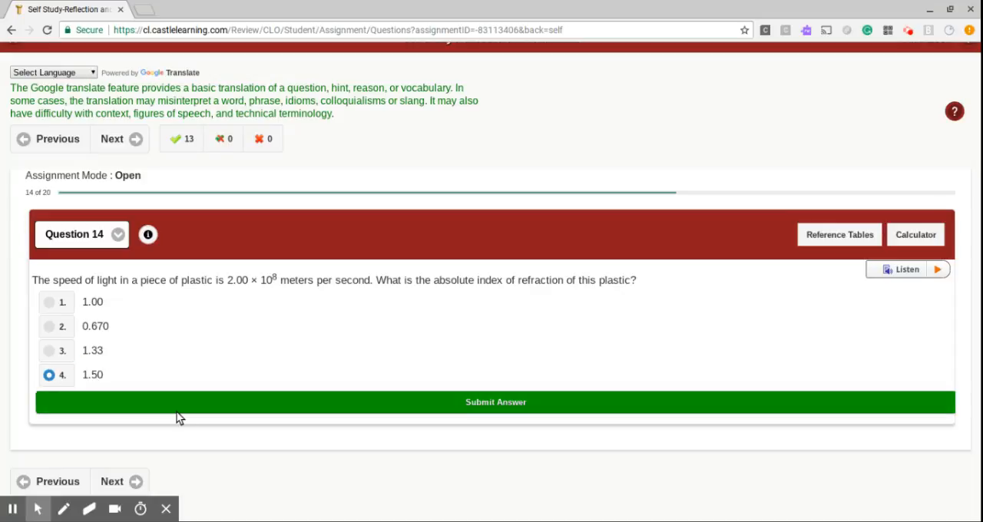
{"action": "left_click", "coordinate": [495, 402]}
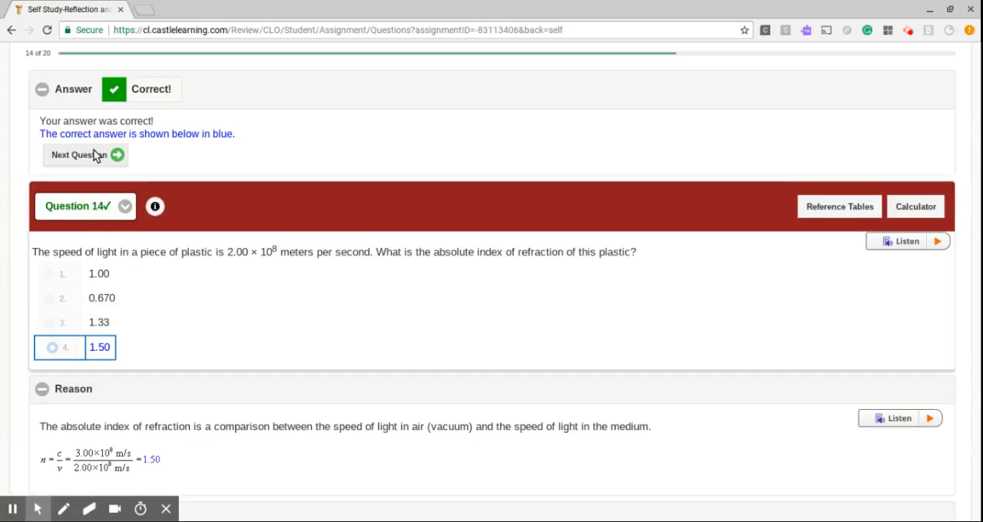
{"action": "left_click", "coordinate": [78, 154]}
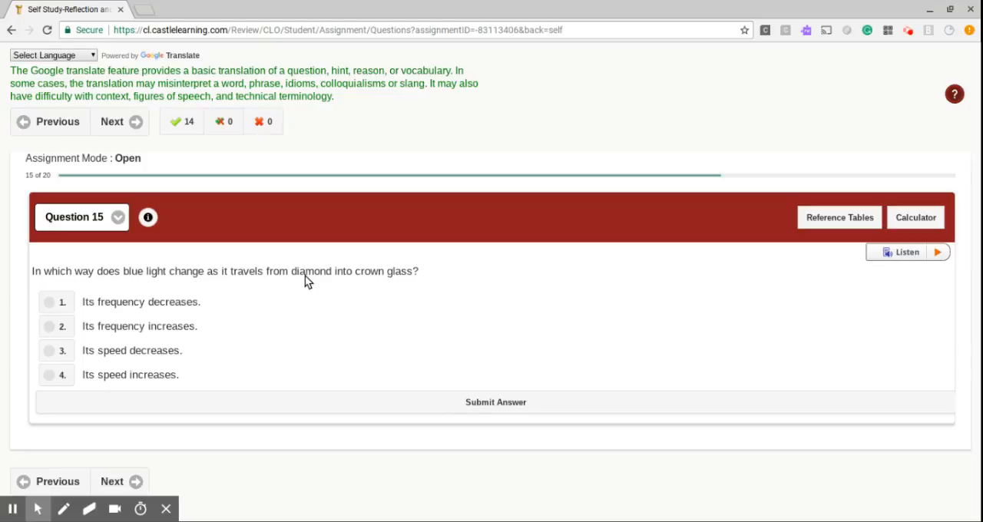
- Submit 'Its speed increases' for question 15 and advance to question 16
{"action": "left_click", "coordinate": [123, 375]}
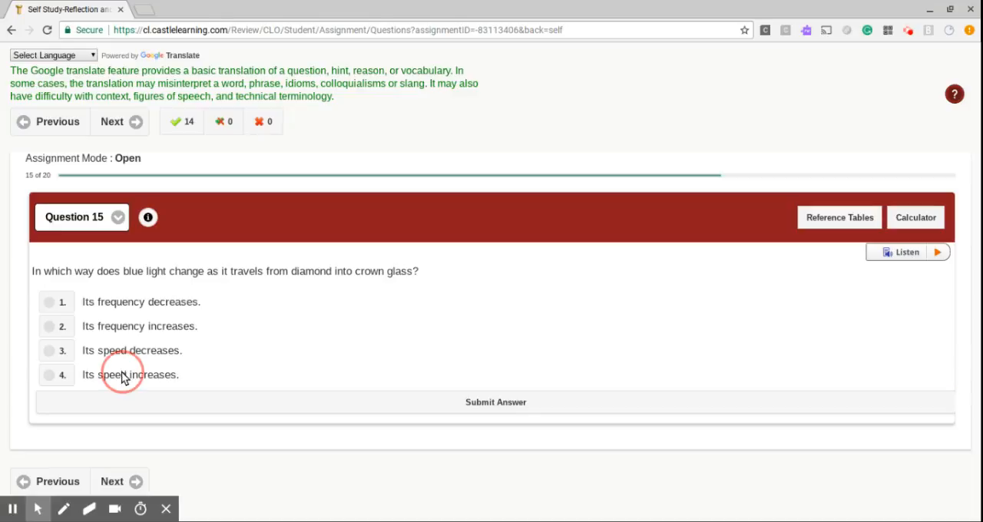
{"action": "left_click", "coordinate": [130, 374]}
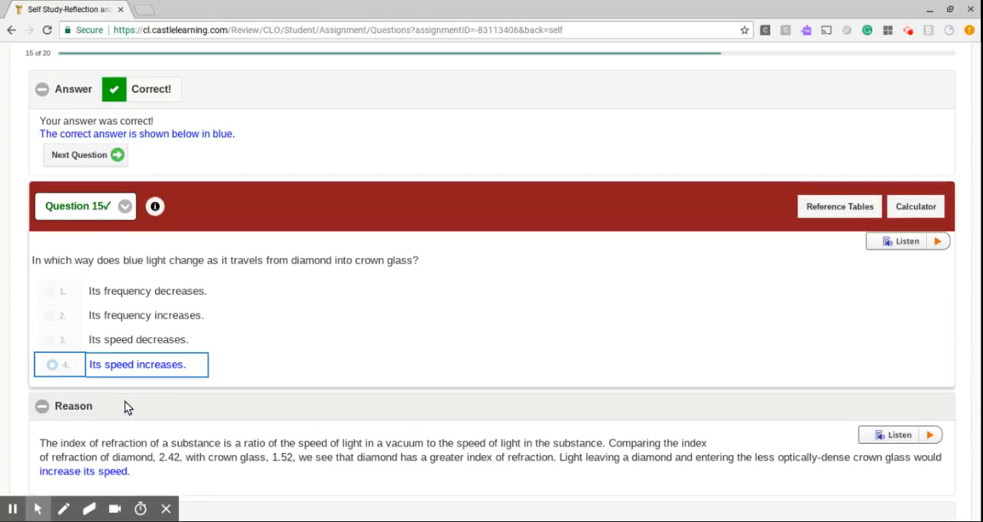
{"action": "left_click", "coordinate": [84, 154]}
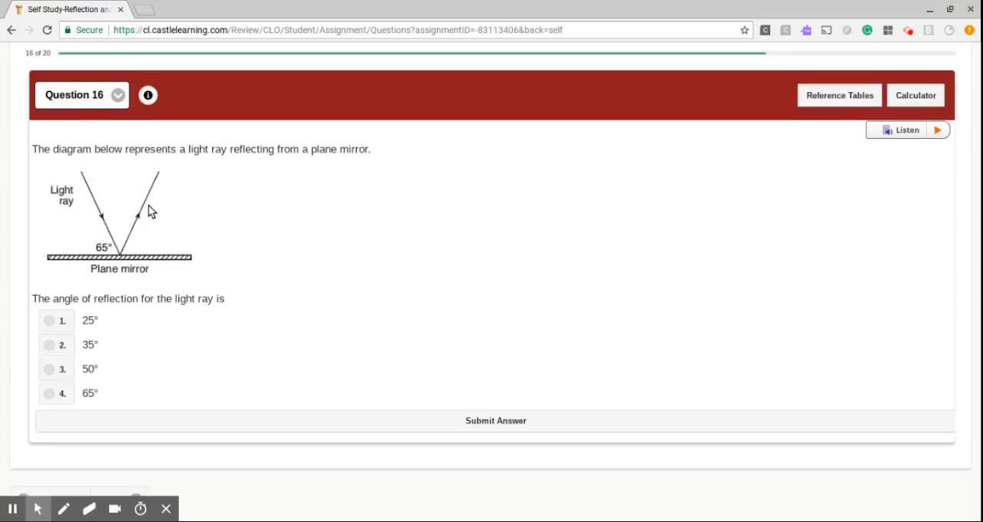
{"action": "mouse_move", "coordinate": [146, 441]}
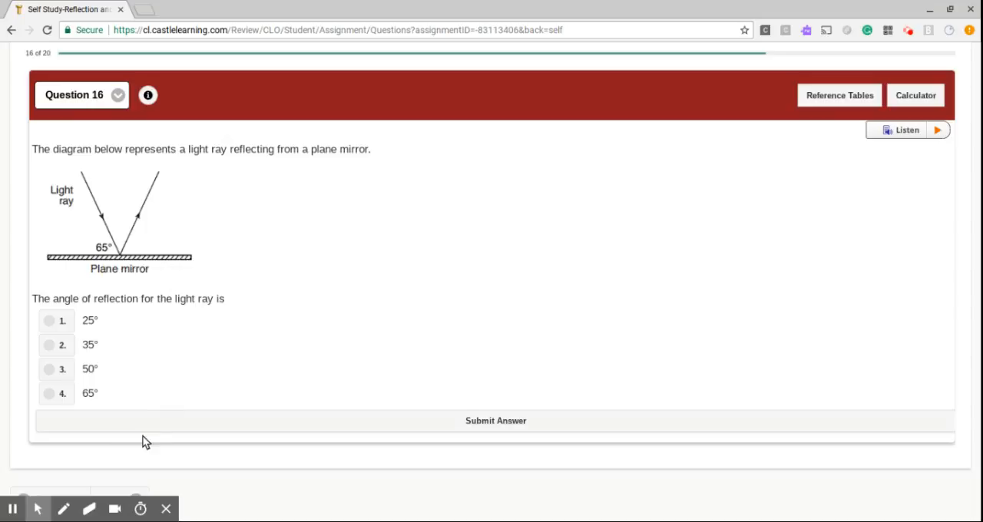
- Draw a red normal line at the mirror in question 16's diagram
{"action": "left_click", "coordinate": [63, 509]}
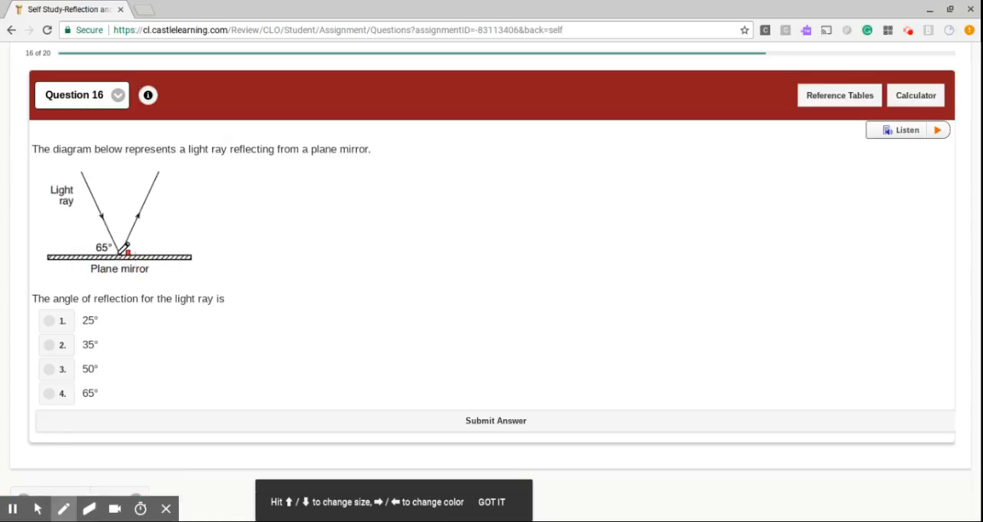
{"action": "left_click_drag", "start_coordinate": [127, 222], "coordinate": [116, 254]}
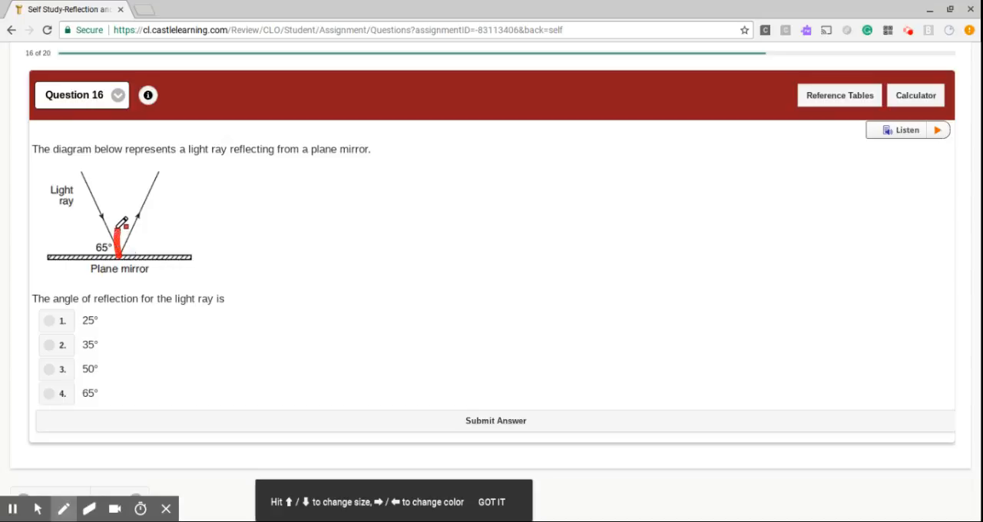
{"action": "left_click_drag", "start_coordinate": [118, 246], "coordinate": [118, 158]}
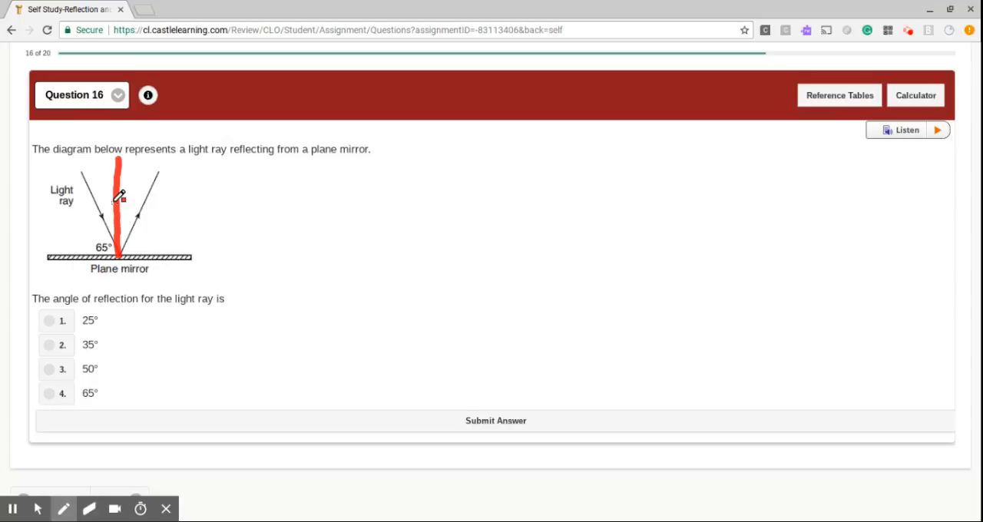
{"action": "mouse_move", "coordinate": [47, 361]}
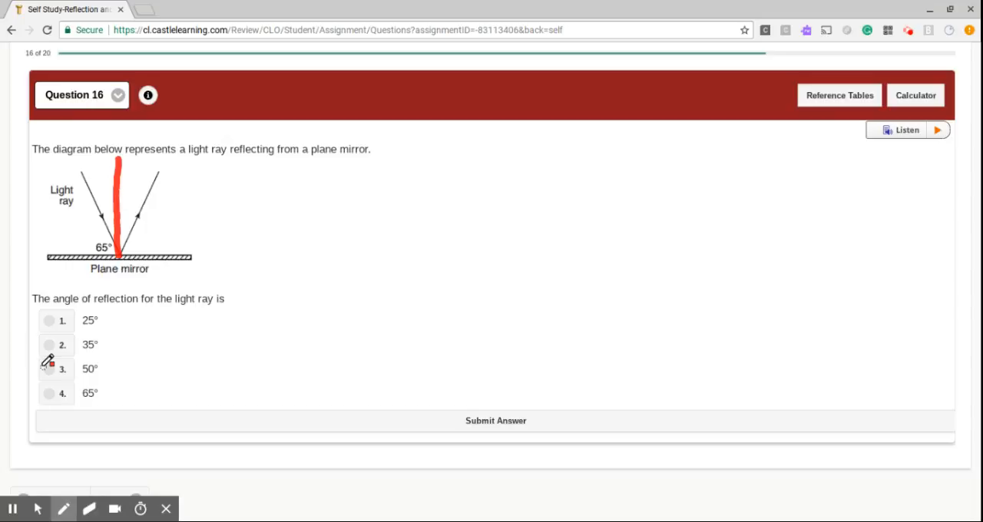
- Submit 25° as question 16's answer and advance to question 17
{"action": "left_click", "coordinate": [38, 508]}
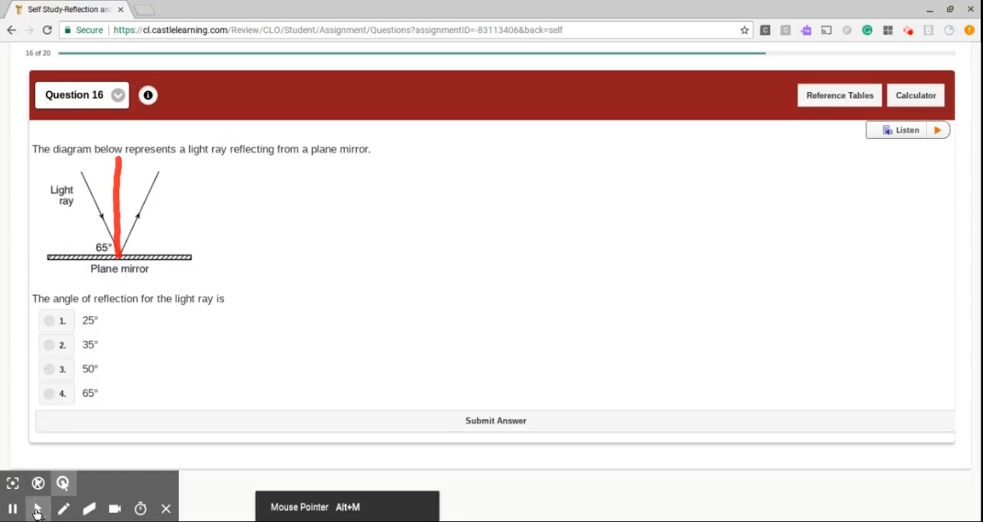
{"action": "left_click", "coordinate": [49, 321]}
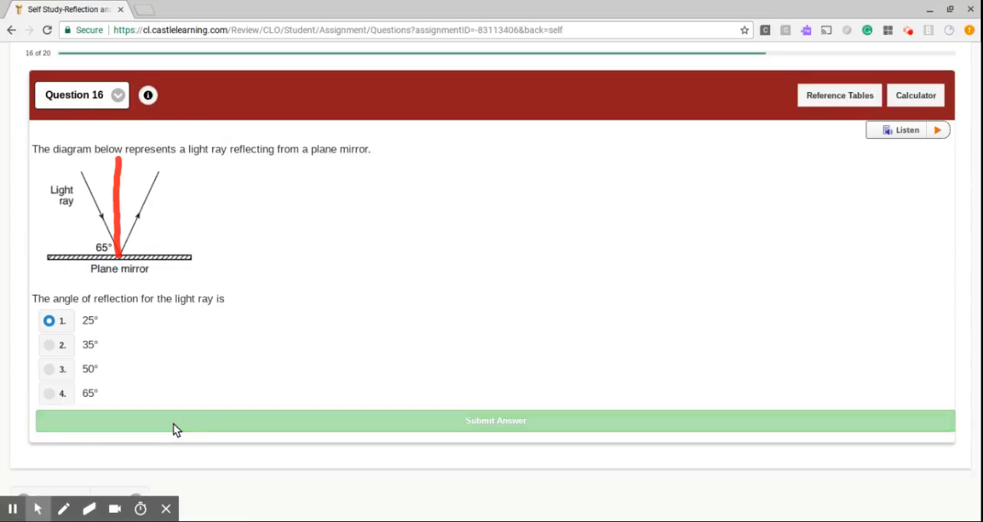
{"action": "left_click", "coordinate": [495, 421]}
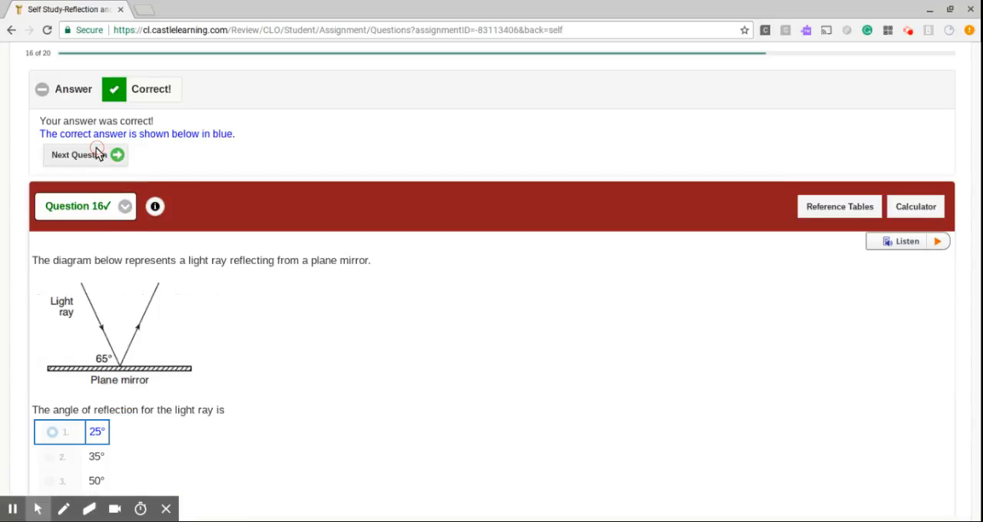
{"action": "left_click", "coordinate": [77, 155]}
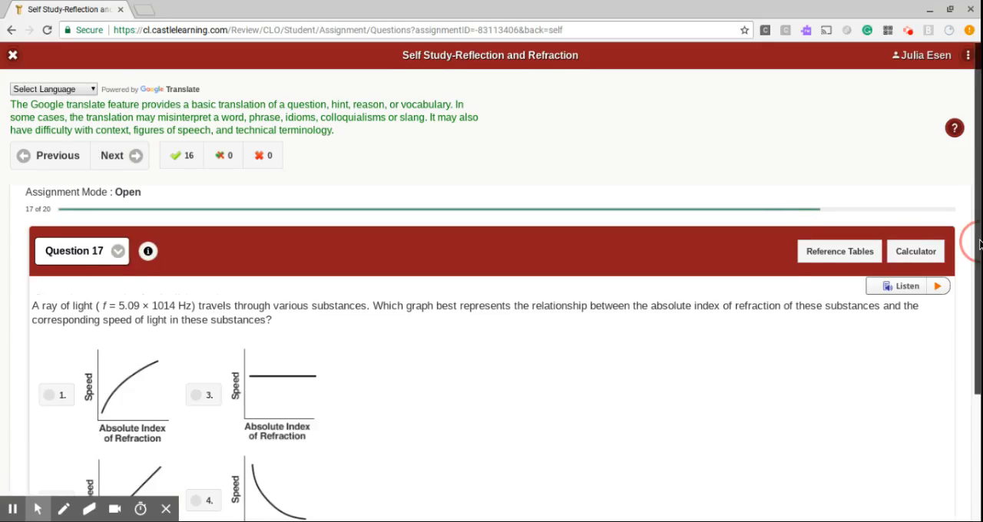
- Answer question 17 with the decreasing speed-versus-refractive-index graph (option 4), submit, and advance
{"action": "scroll", "scroll_direction": "down", "scroll_amount": 3}
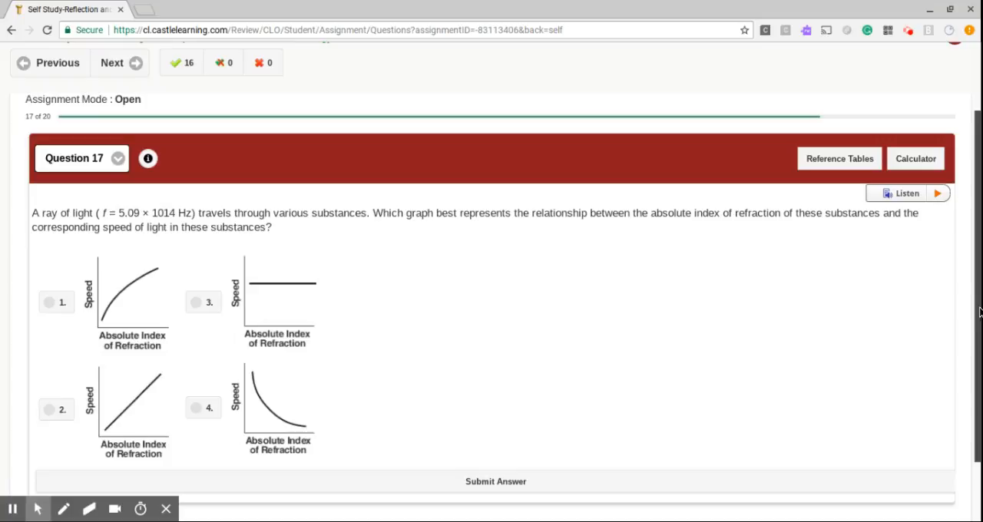
{"action": "mouse_move", "coordinate": [300, 414]}
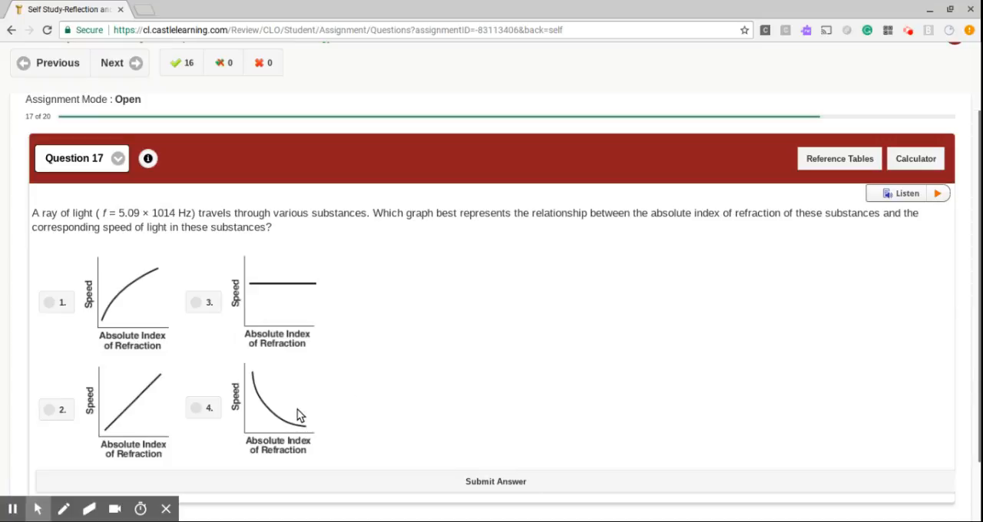
{"action": "mouse_move", "coordinate": [305, 428]}
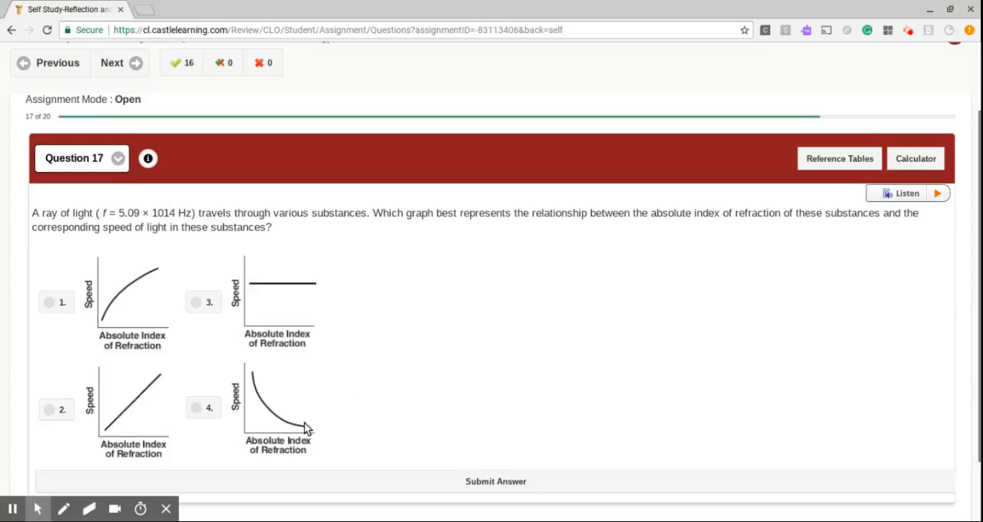
{"action": "mouse_move", "coordinate": [269, 407]}
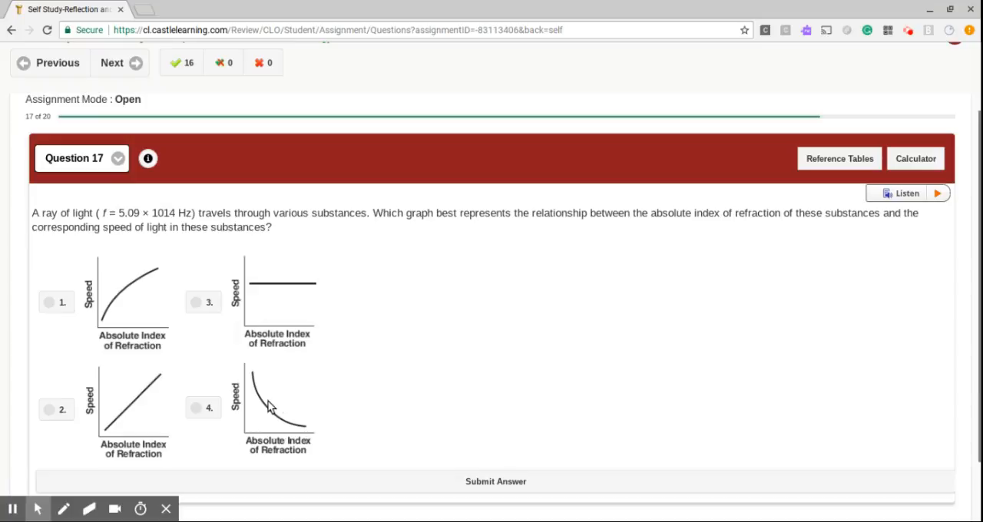
{"action": "left_click", "coordinate": [196, 408]}
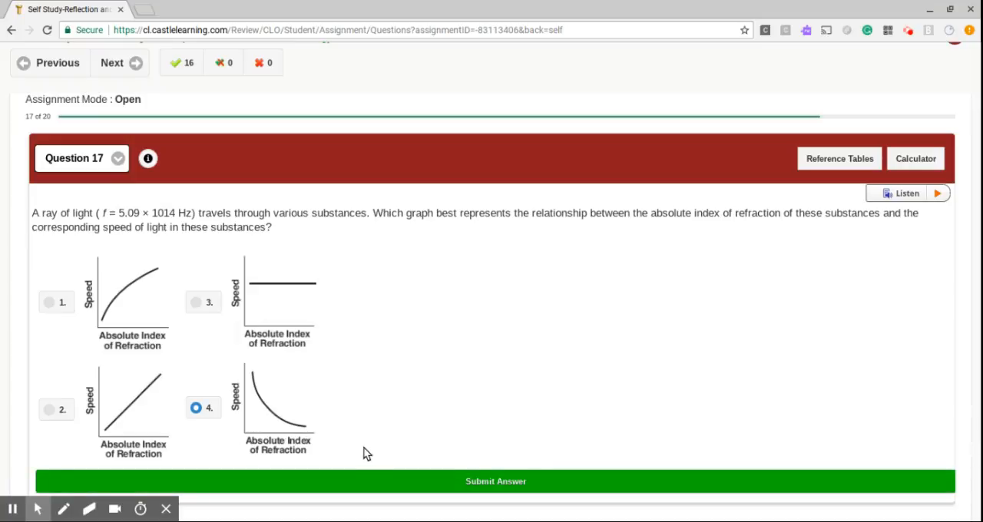
{"action": "mouse_move", "coordinate": [262, 430]}
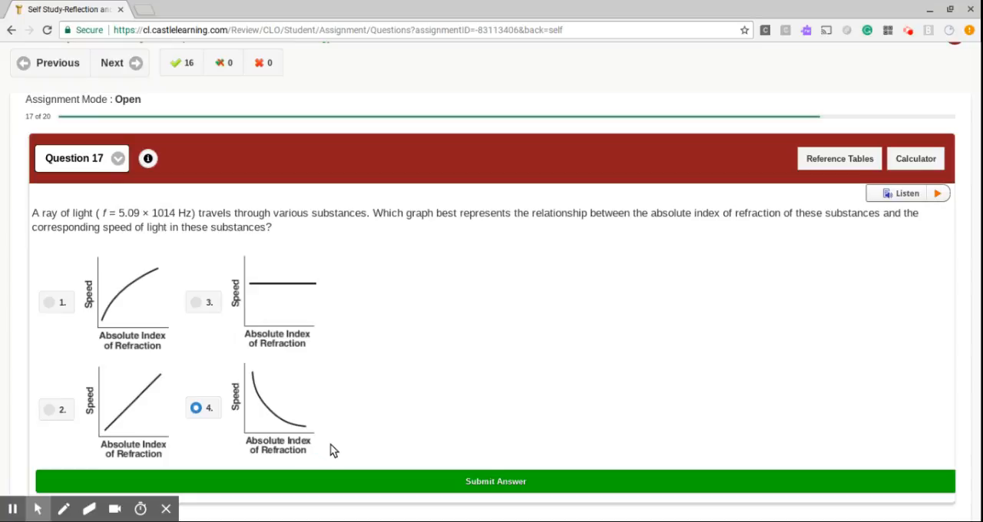
{"action": "mouse_move", "coordinate": [323, 482]}
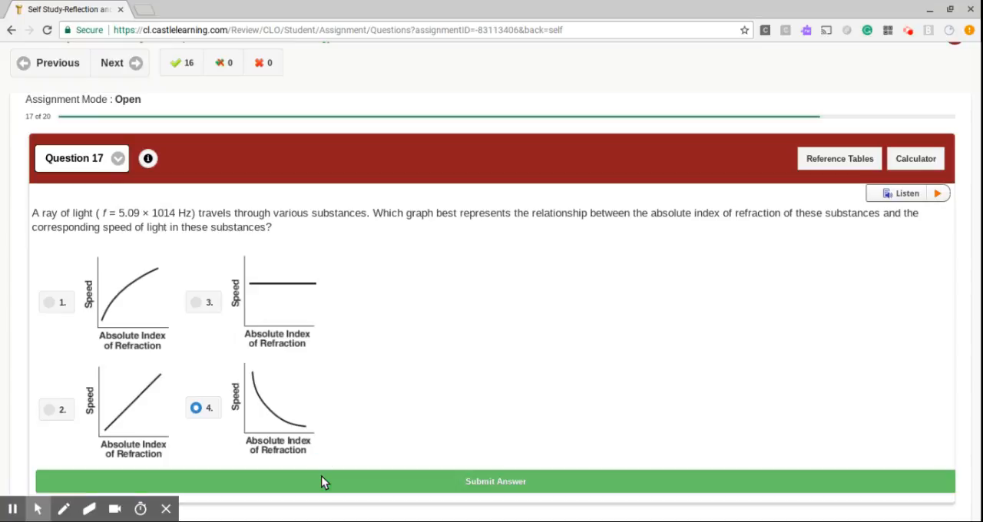
{"action": "left_click", "coordinate": [495, 481]}
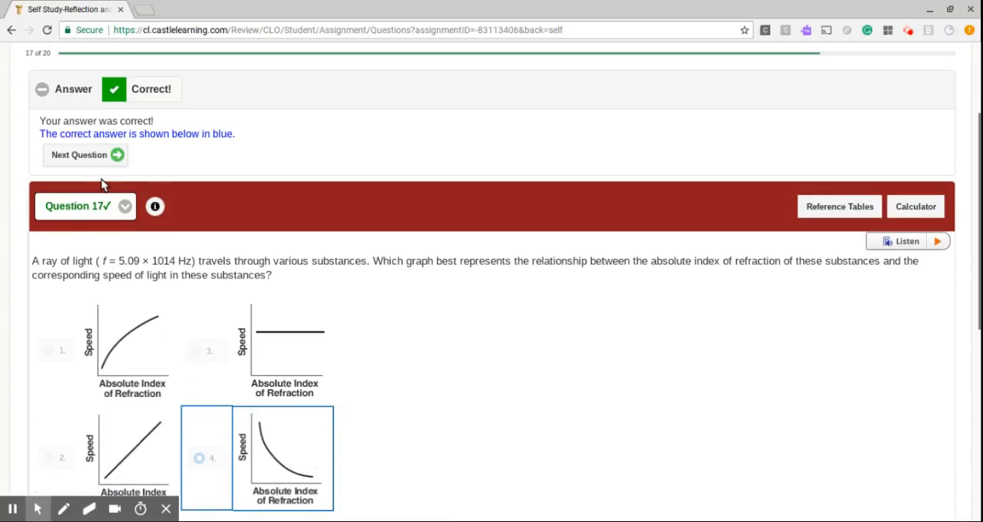
{"action": "left_click", "coordinate": [79, 155]}
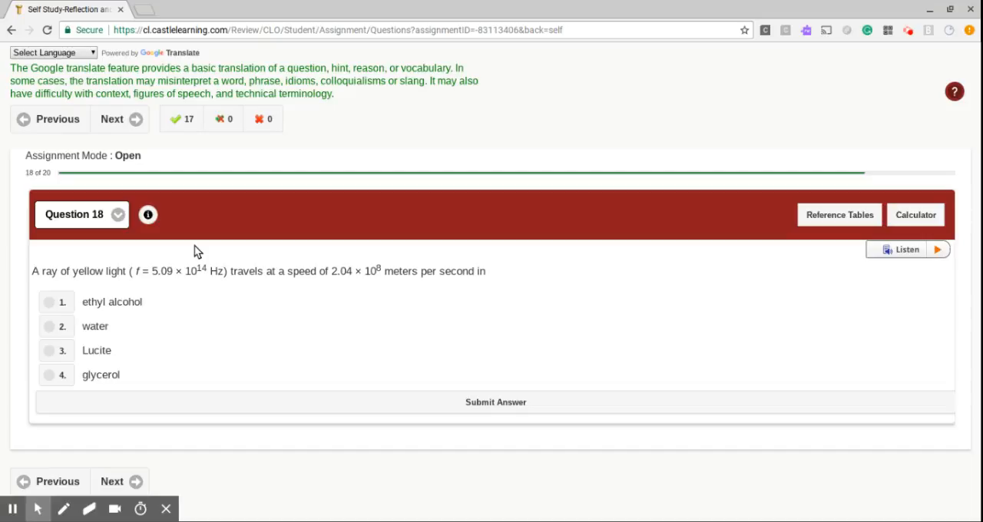
- Answer question 18 with option 4, glycerol, submit it, and advance to question 19
{"action": "left_click", "coordinate": [48, 374]}
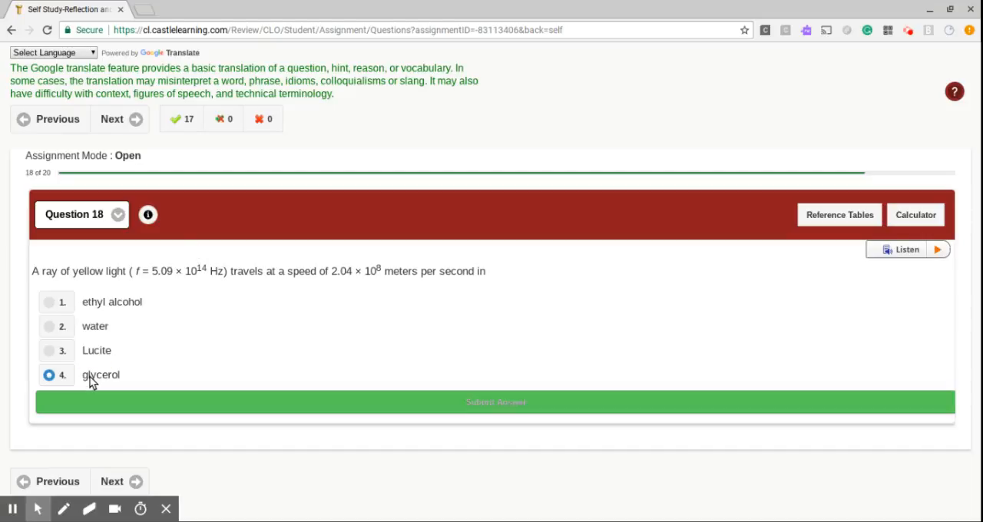
{"action": "left_click", "coordinate": [493, 402]}
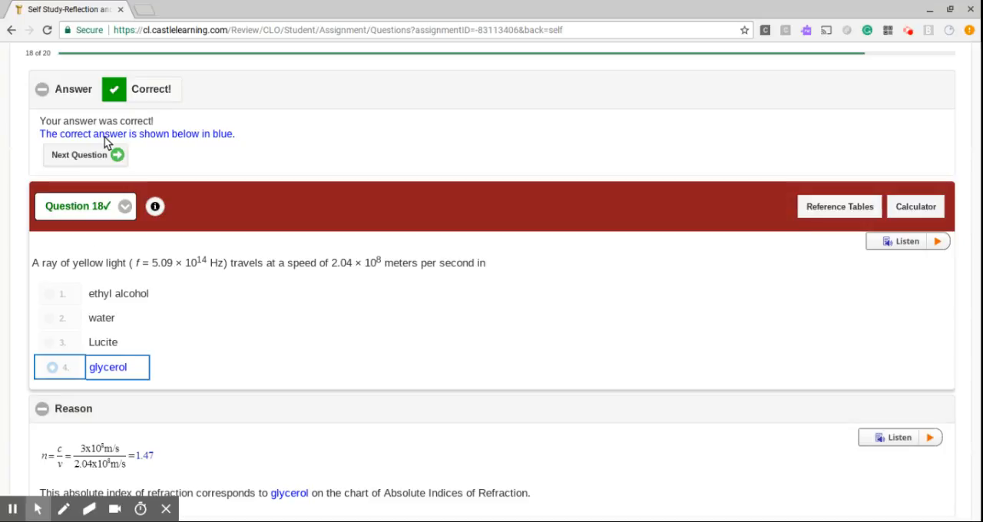
{"action": "left_click", "coordinate": [85, 155]}
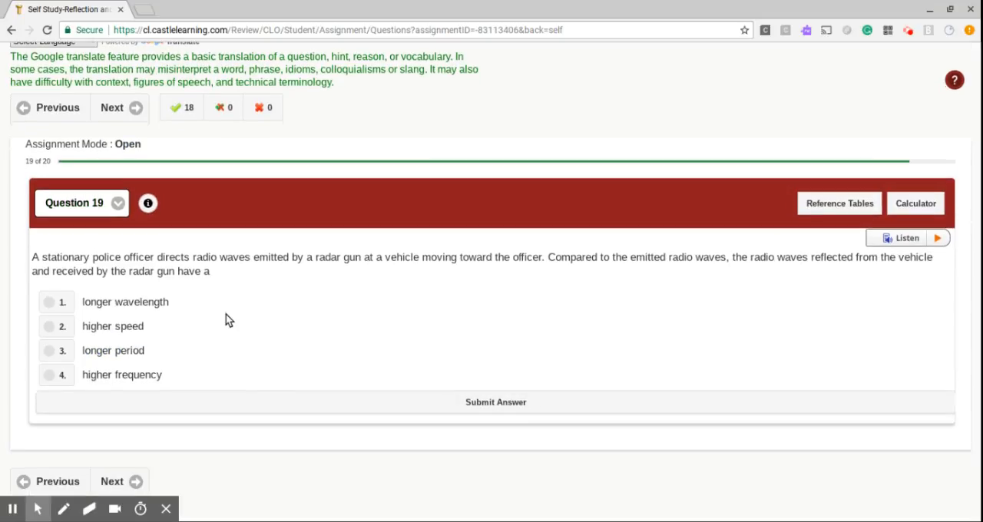
{"action": "mouse_move", "coordinate": [256, 325]}
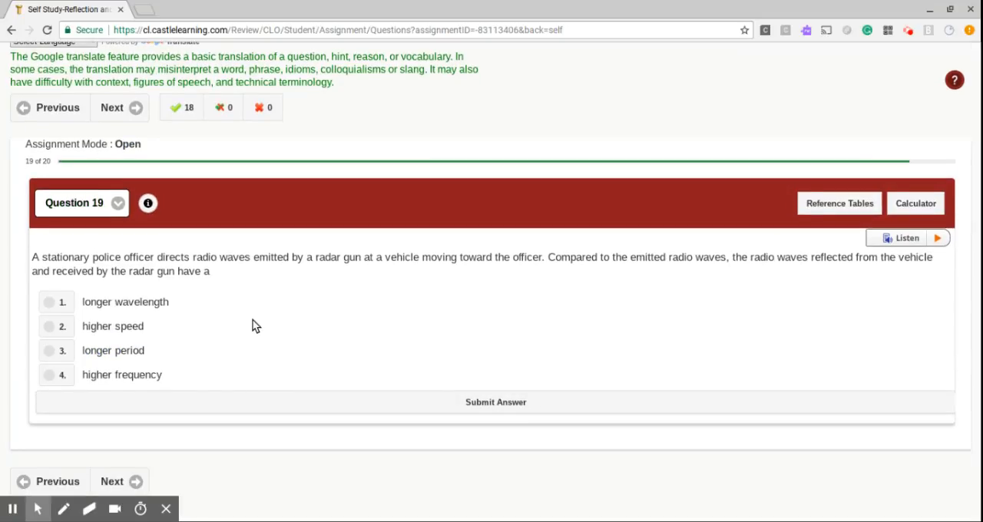